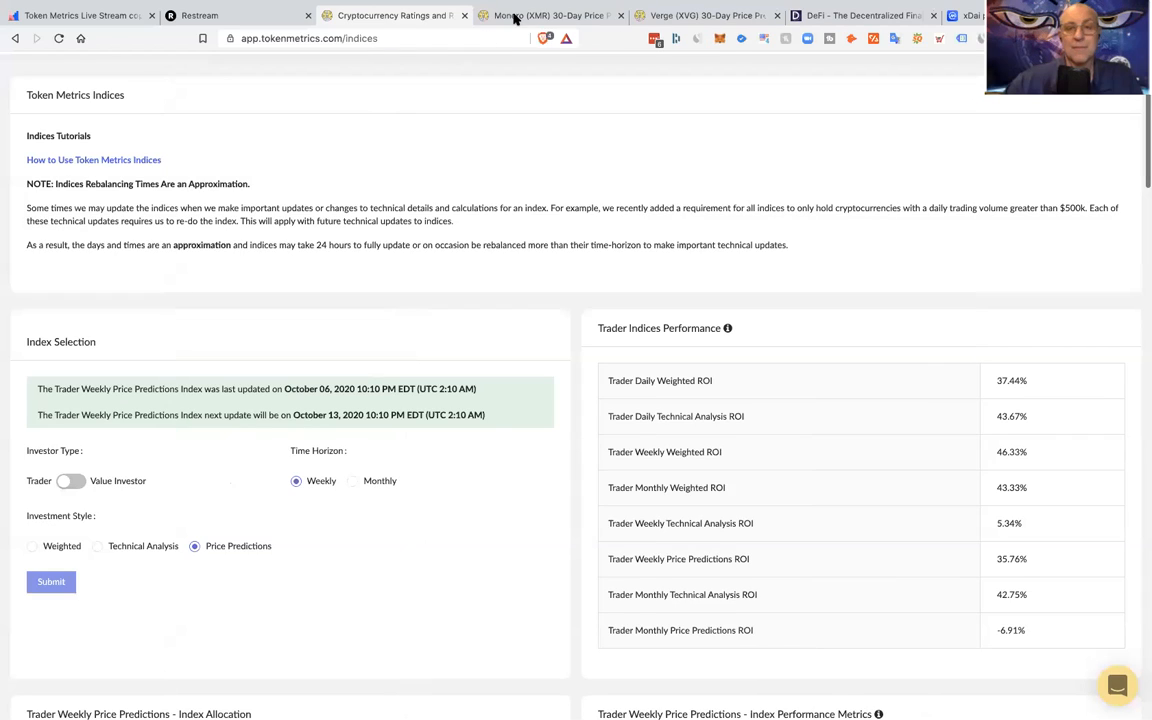
Switch to the Monero (XMR) 30-Day Price Predictions tab and return to the page top.
{"action": "left_click", "coordinate": [550, 15]}
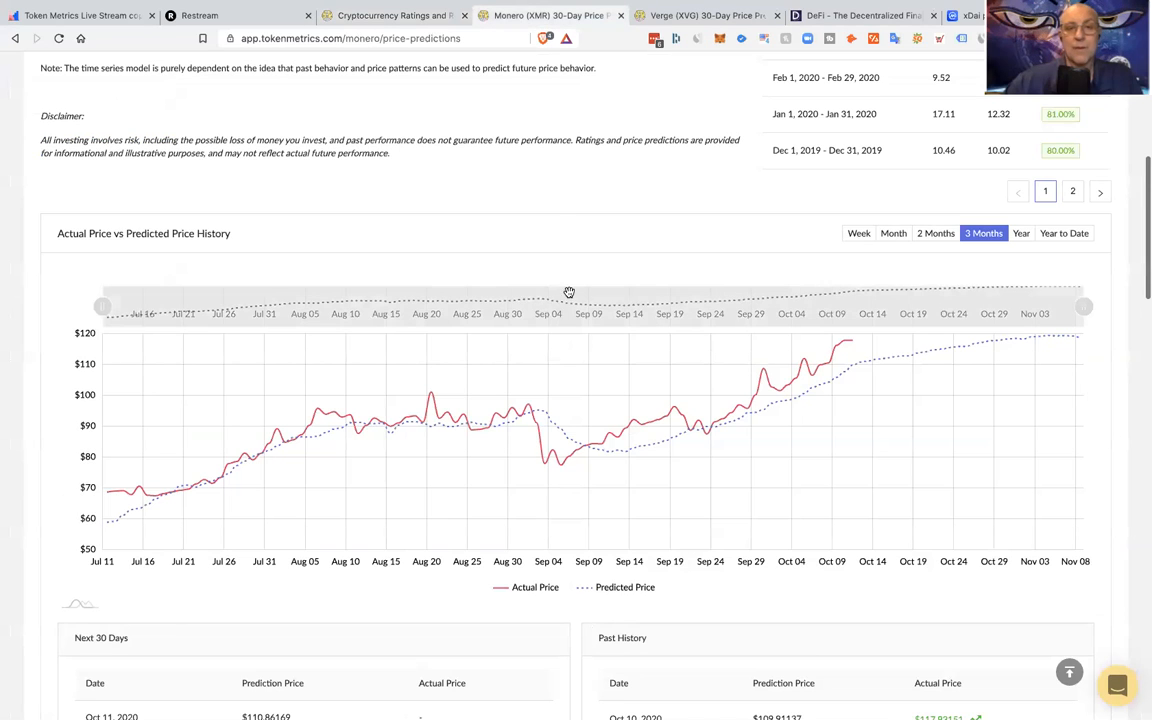
{"action": "mouse_move", "coordinate": [560, 225]}
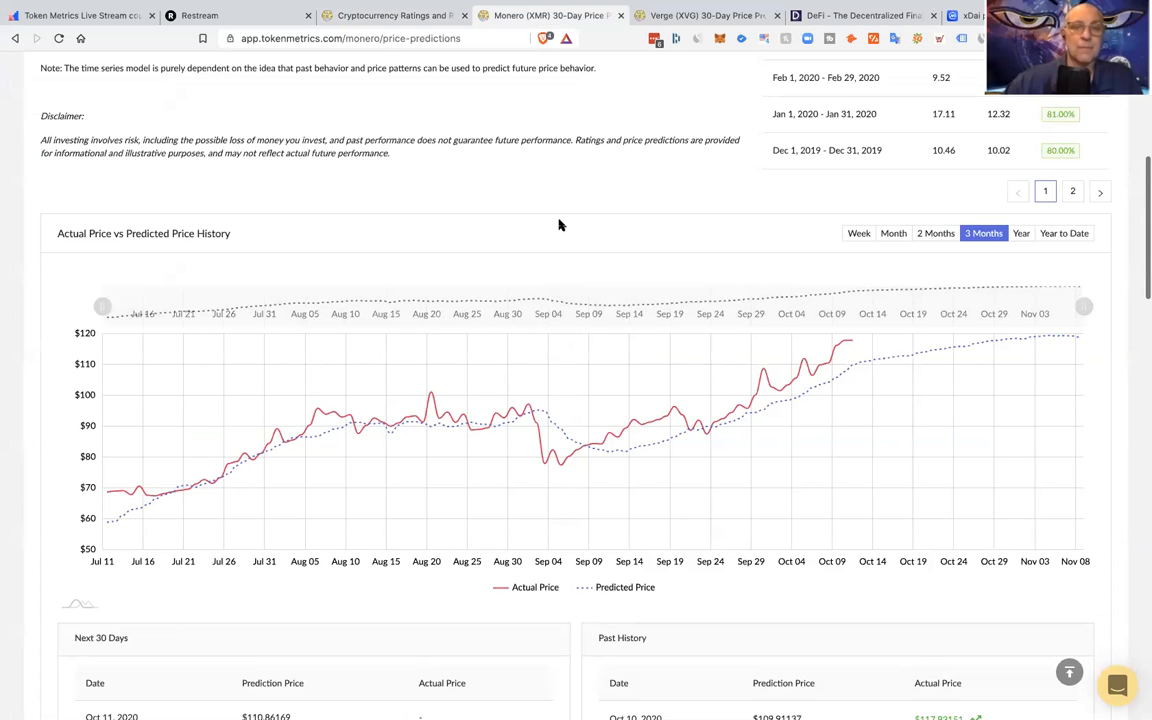
{"action": "scroll", "scroll_direction": "up", "scroll_amount": 3}
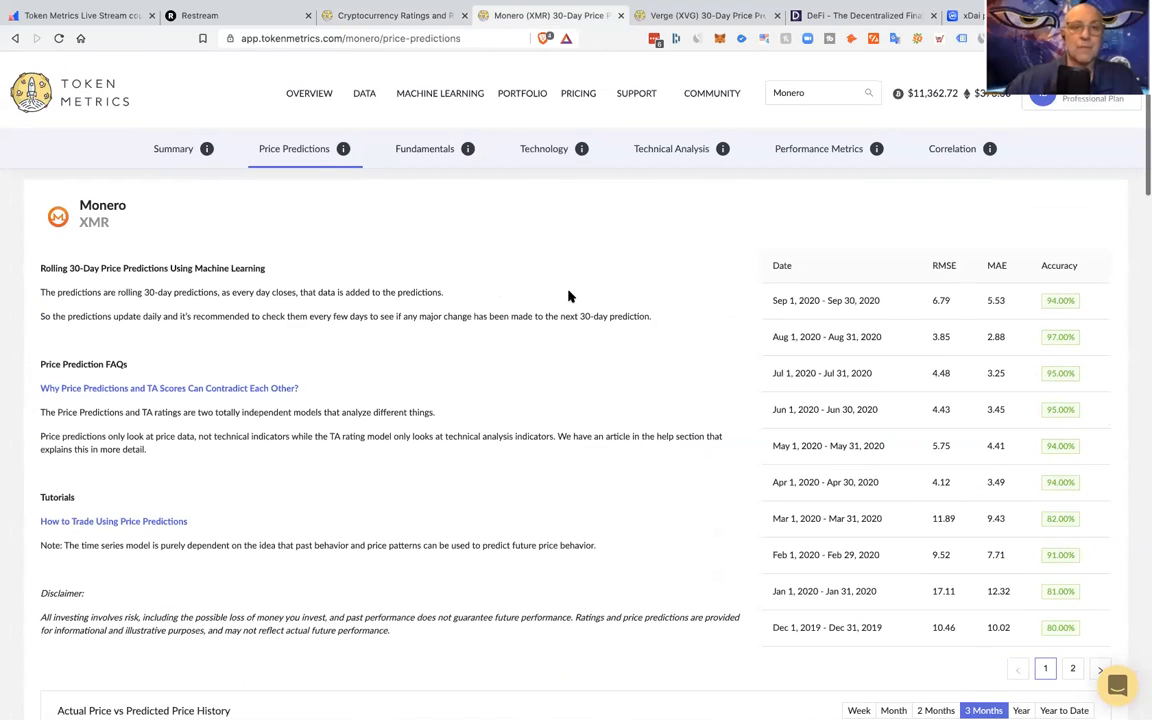
{"action": "mouse_move", "coordinate": [417, 327]}
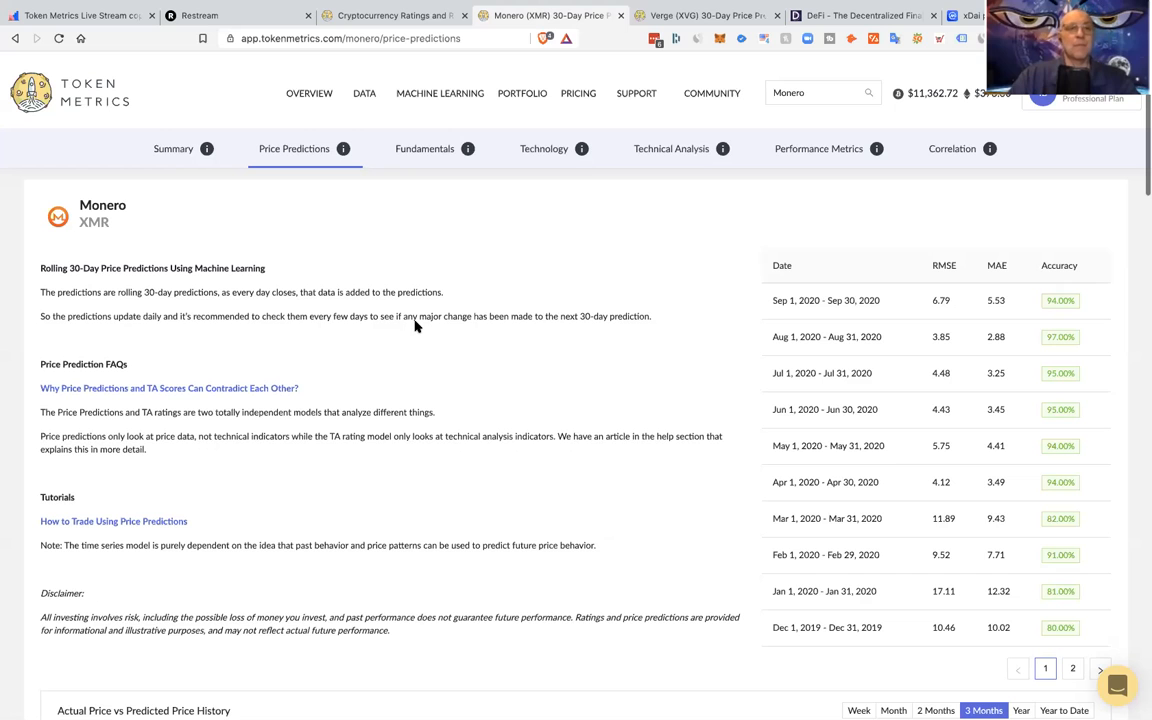
Review Monero's actual-versus-predicted price chart and accuracy table, then return to the top.
{"action": "scroll", "scroll_direction": "down", "scroll_amount": 3}
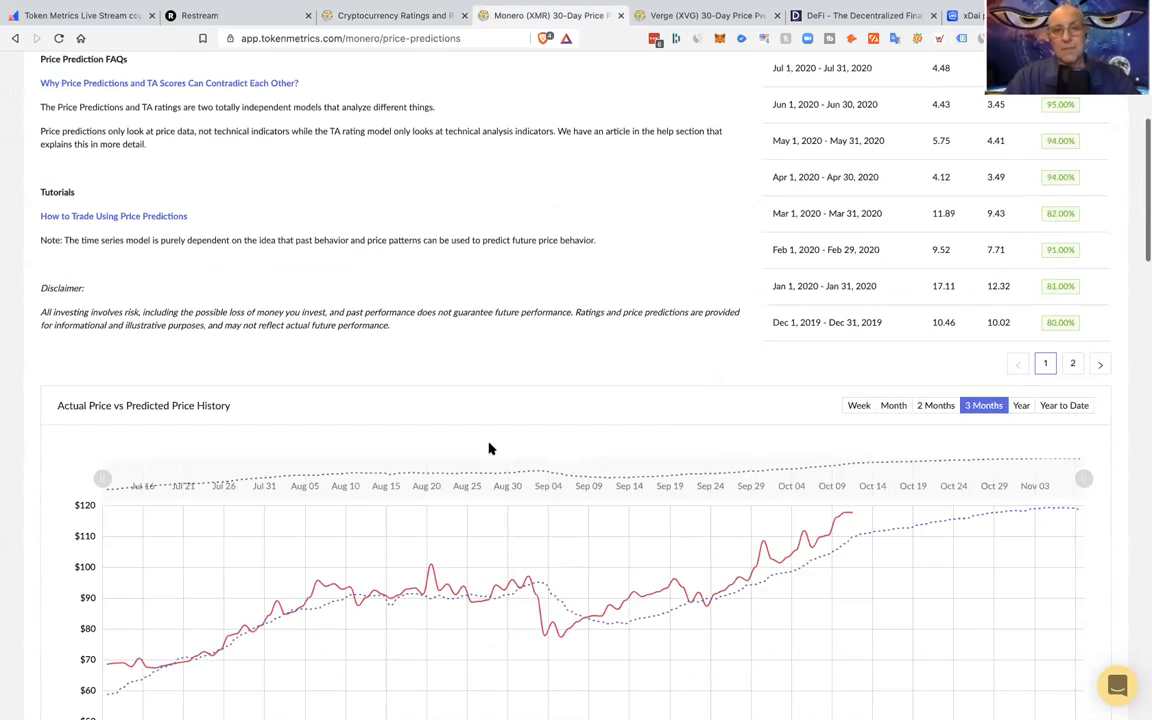
{"action": "scroll", "scroll_direction": "down", "scroll_amount": 3}
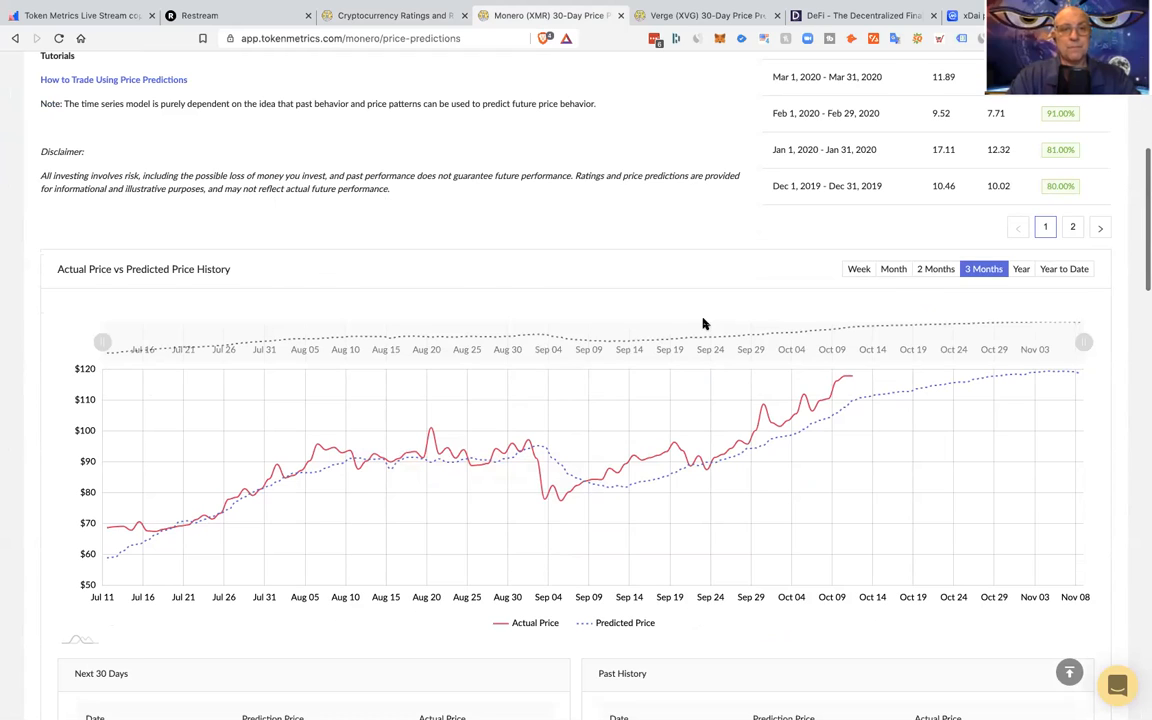
{"action": "mouse_move", "coordinate": [729, 341]}
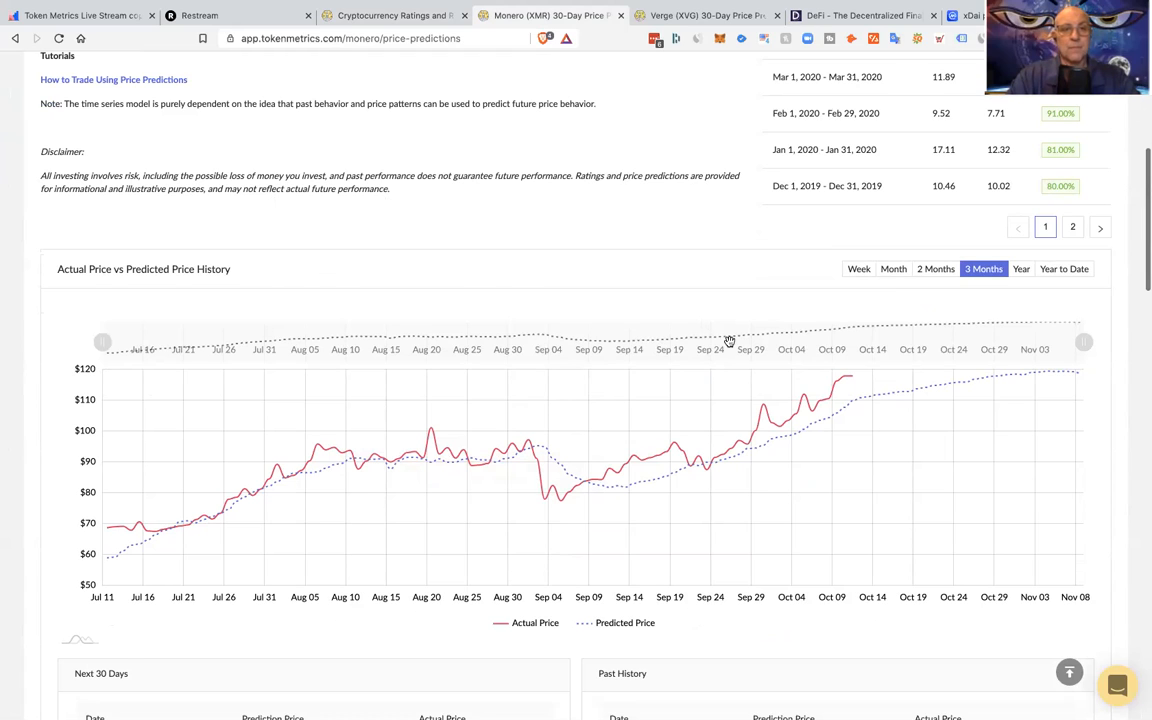
{"action": "mouse_move", "coordinate": [853, 382]}
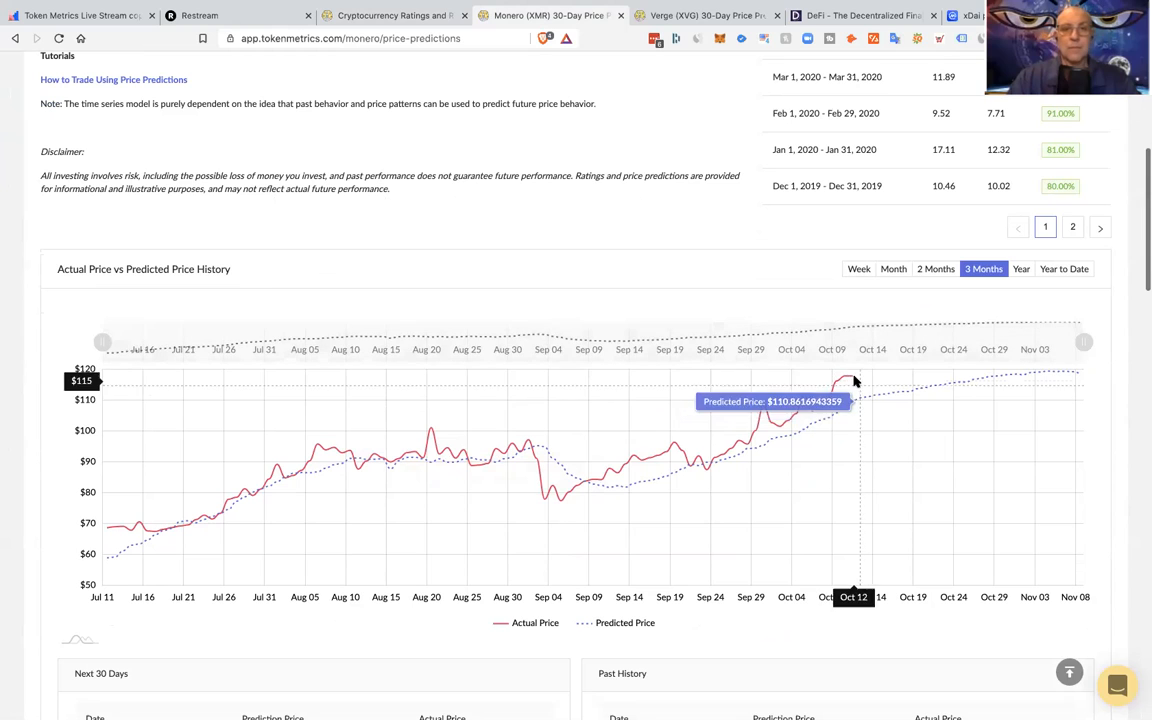
{"action": "mouse_move", "coordinate": [853, 383]}
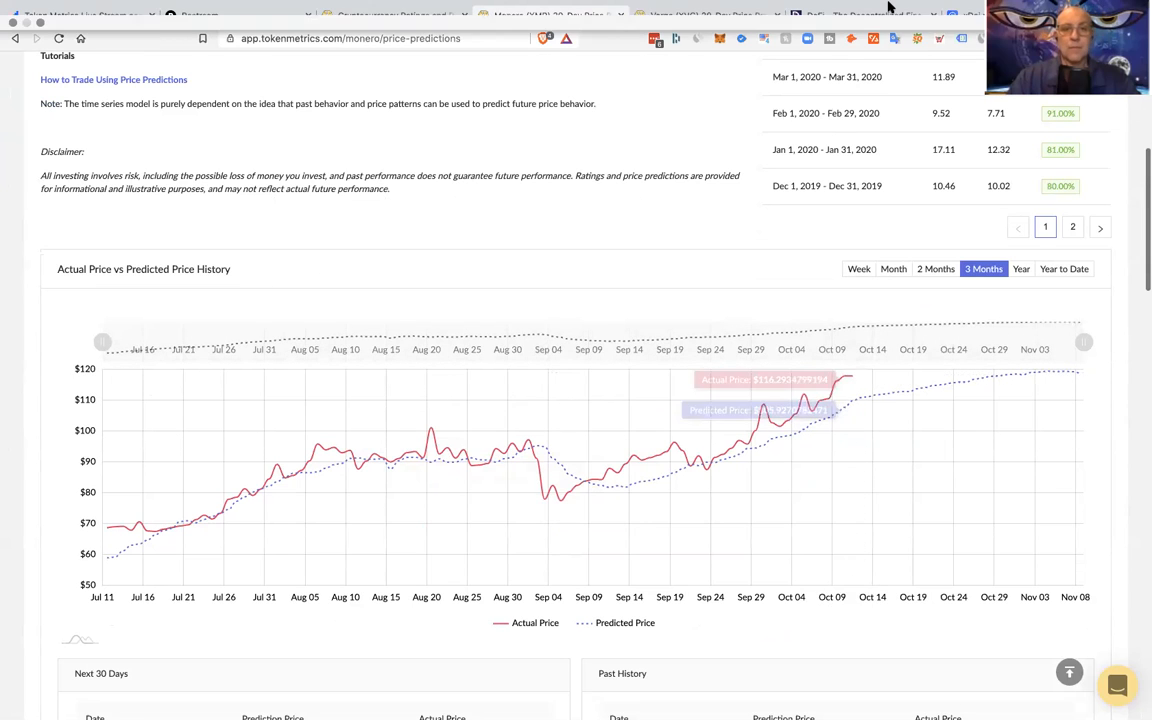
{"action": "mouse_move", "coordinate": [845, 390]}
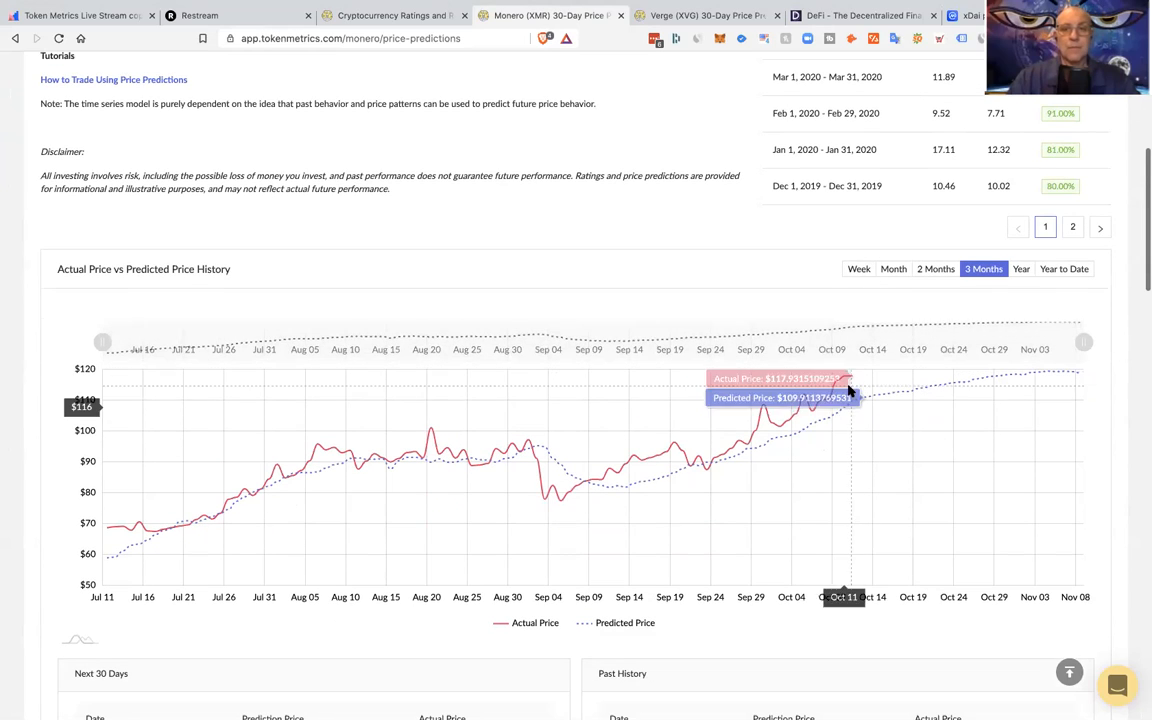
{"action": "mouse_move", "coordinate": [857, 410]}
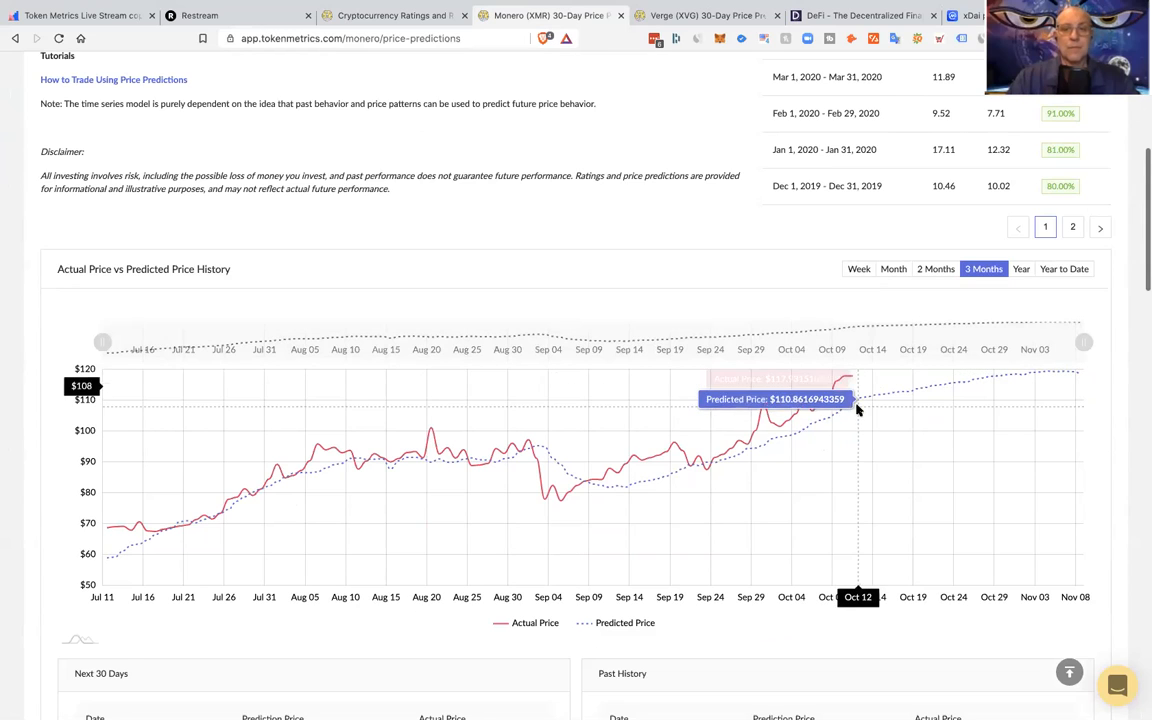
{"action": "mouse_move", "coordinate": [855, 403]}
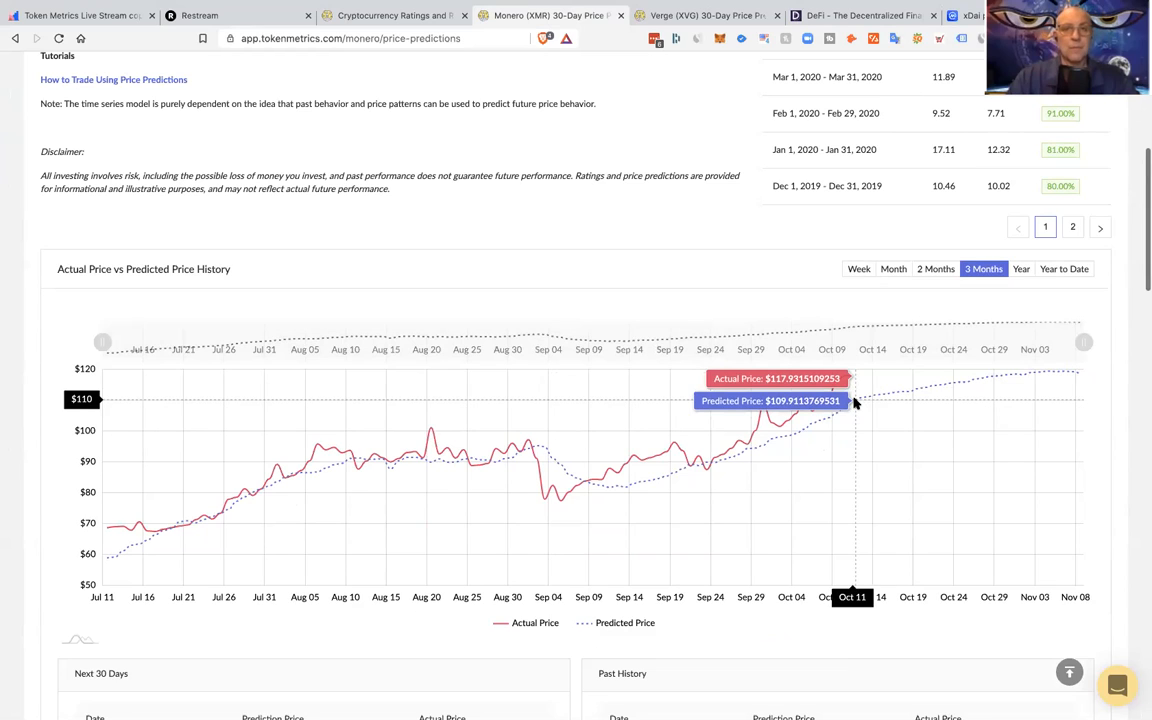
{"action": "mouse_move", "coordinate": [1031, 369]}
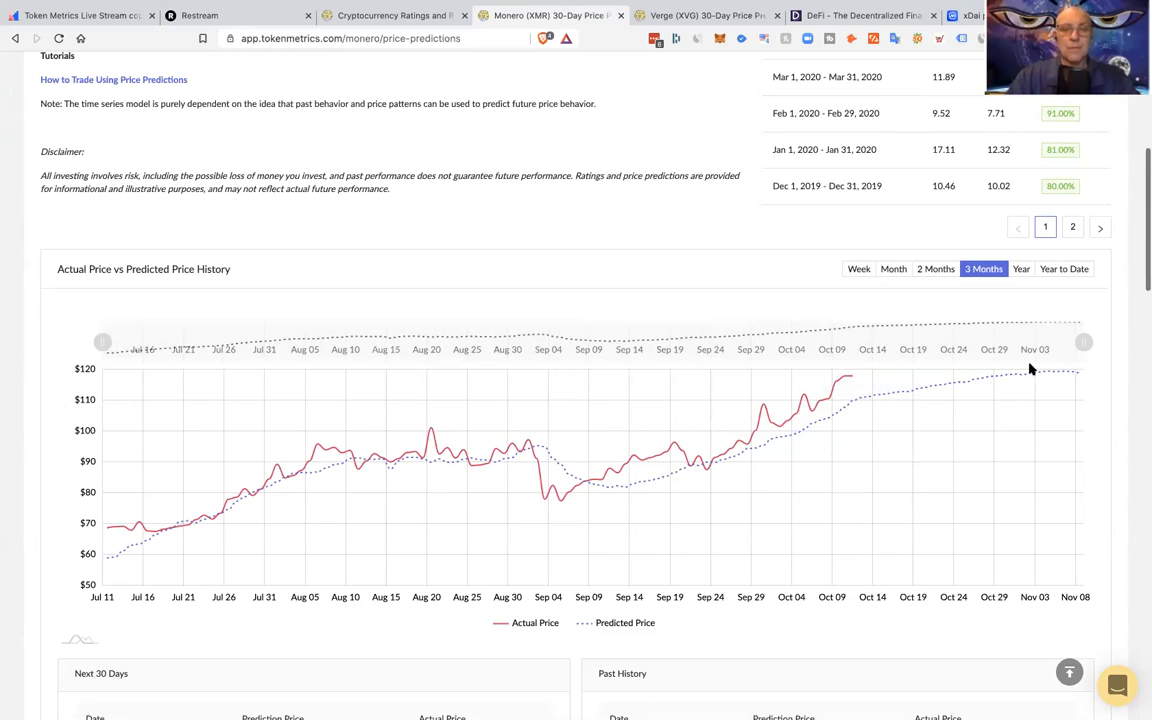
{"action": "mouse_move", "coordinate": [845, 403]}
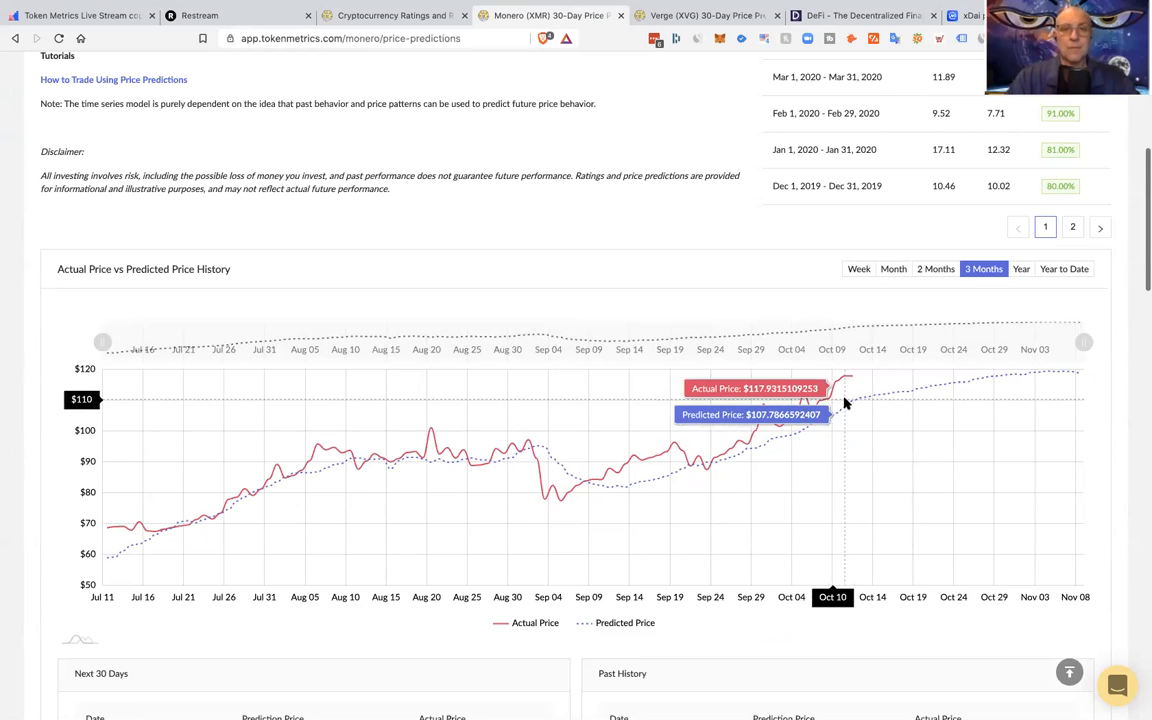
{"action": "mouse_move", "coordinate": [847, 383]}
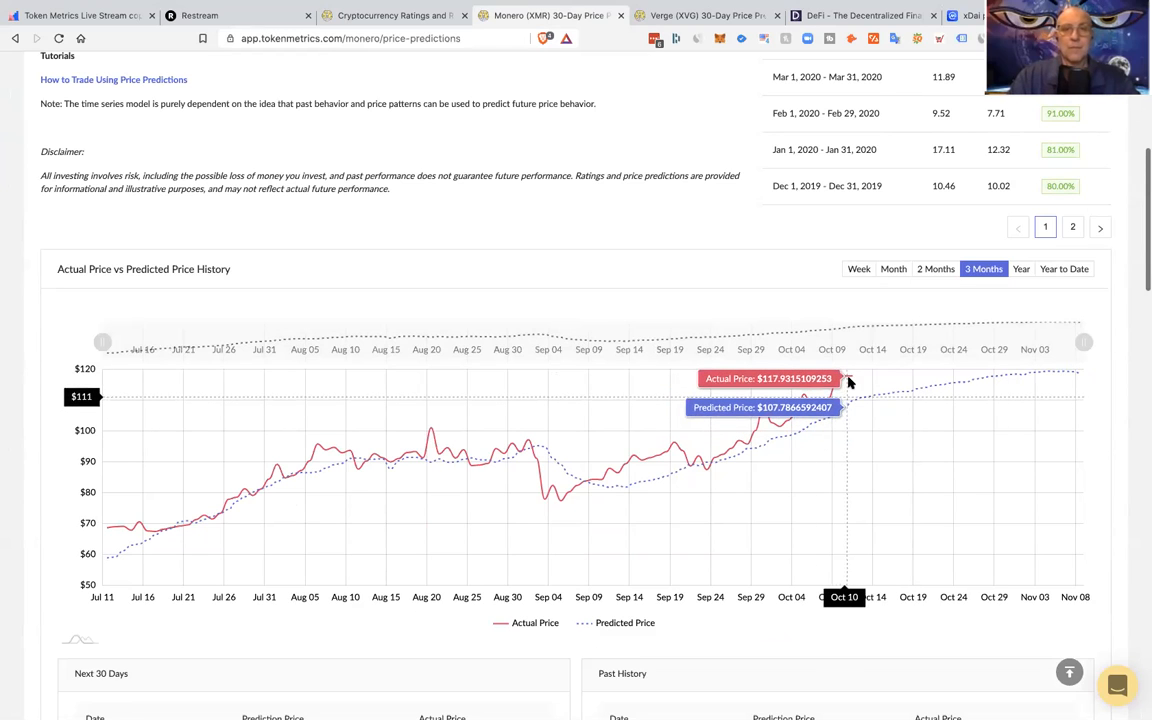
{"action": "mouse_move", "coordinate": [855, 385]}
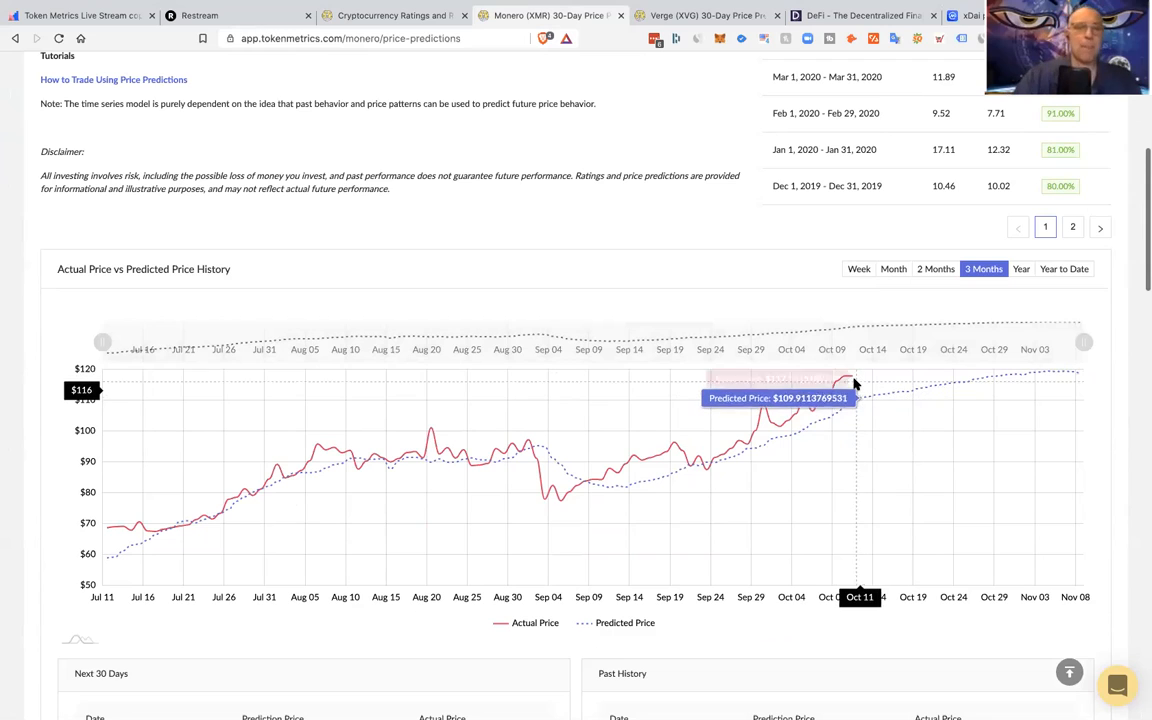
{"action": "mouse_move", "coordinate": [853, 400]}
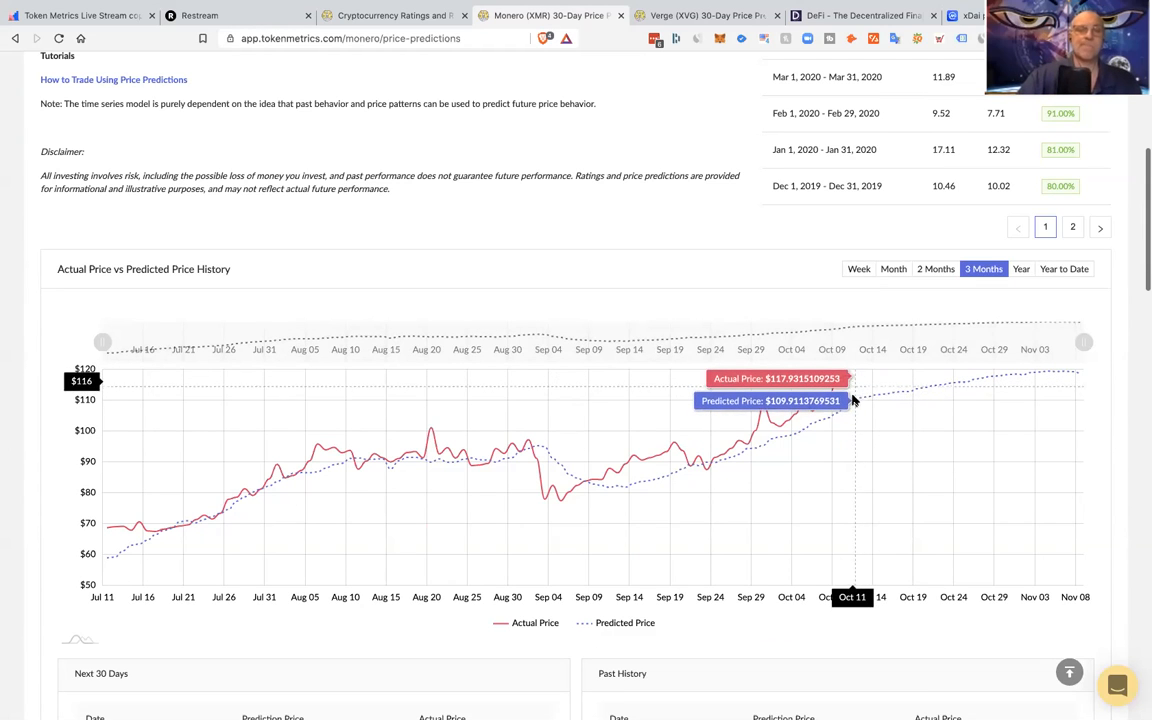
{"action": "mouse_move", "coordinate": [850, 400]}
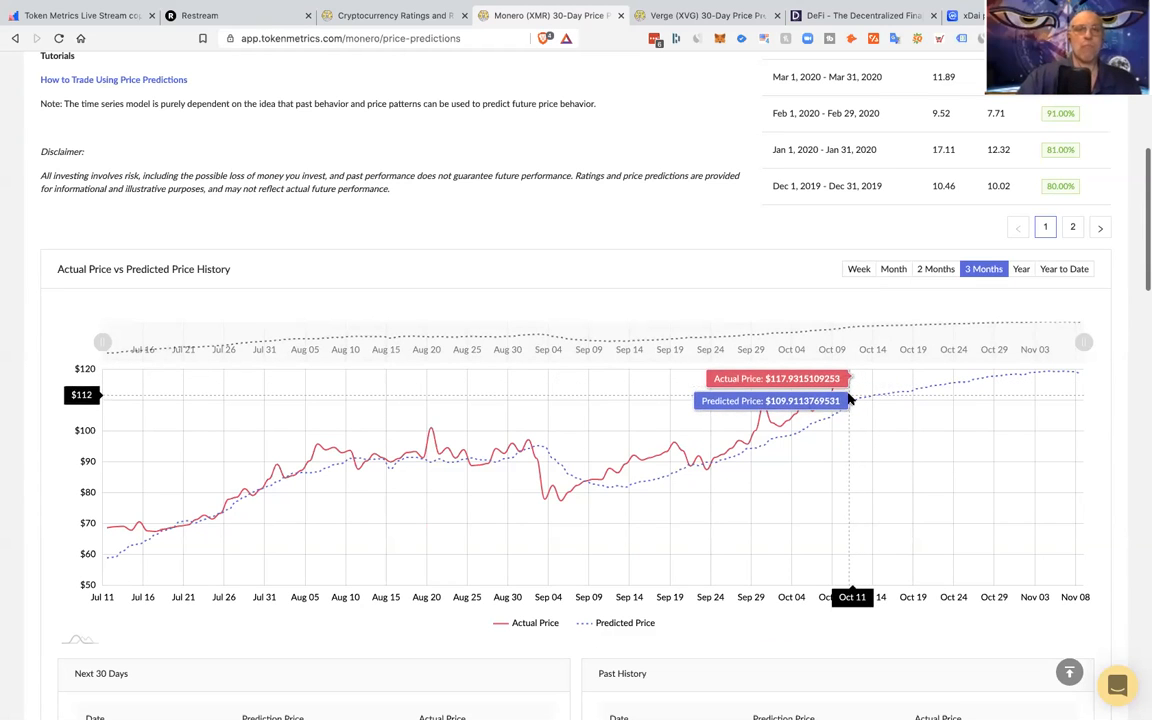
{"action": "mouse_move", "coordinate": [960, 390]}
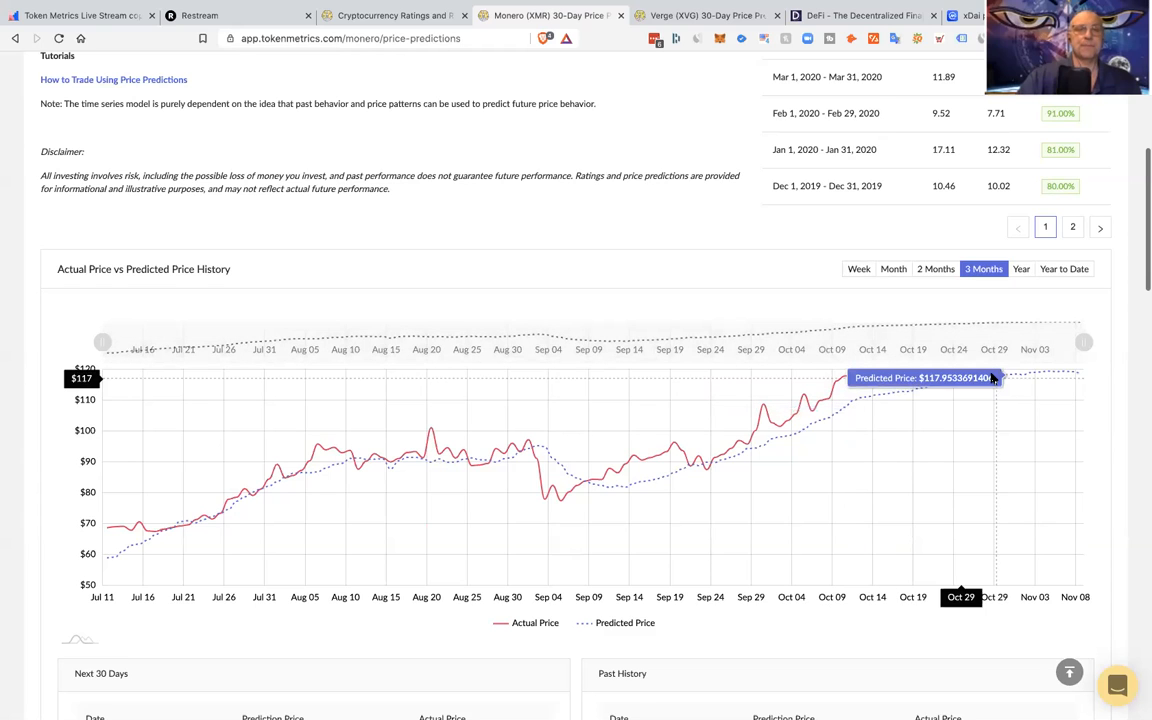
{"action": "mouse_move", "coordinate": [989, 378]}
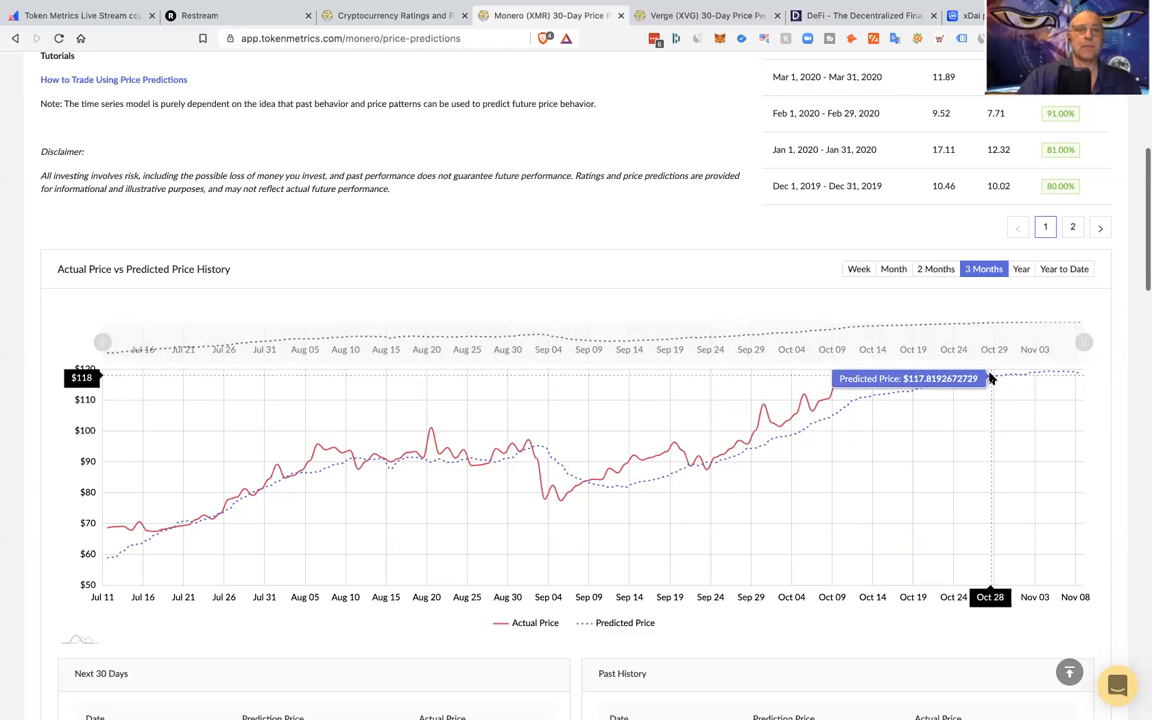
{"action": "mouse_move", "coordinate": [849, 394]}
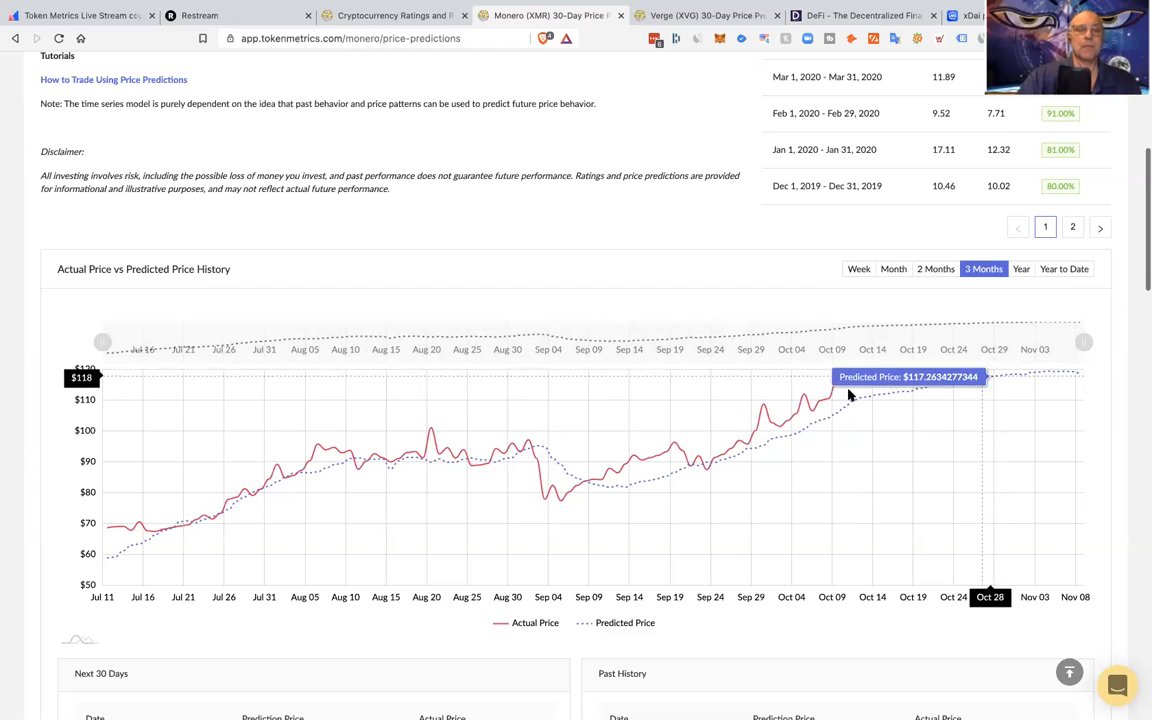
{"action": "mouse_move", "coordinate": [851, 400]}
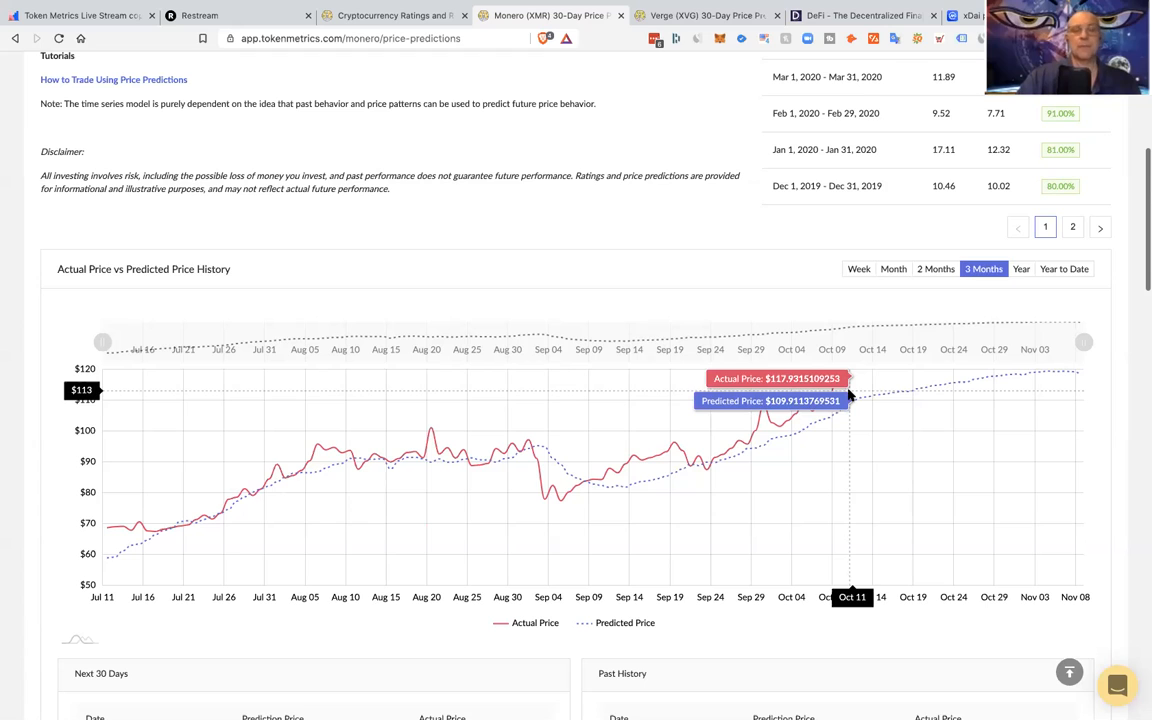
{"action": "mouse_move", "coordinate": [810, 415]}
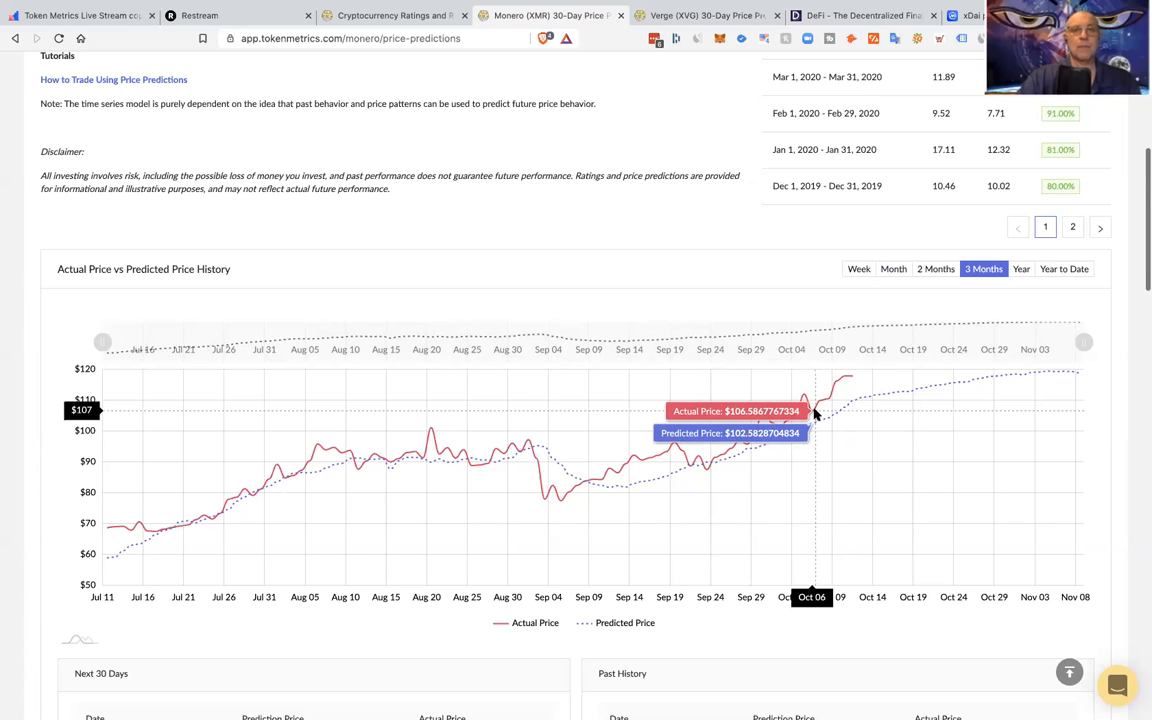
{"action": "mouse_move", "coordinate": [810, 415]}
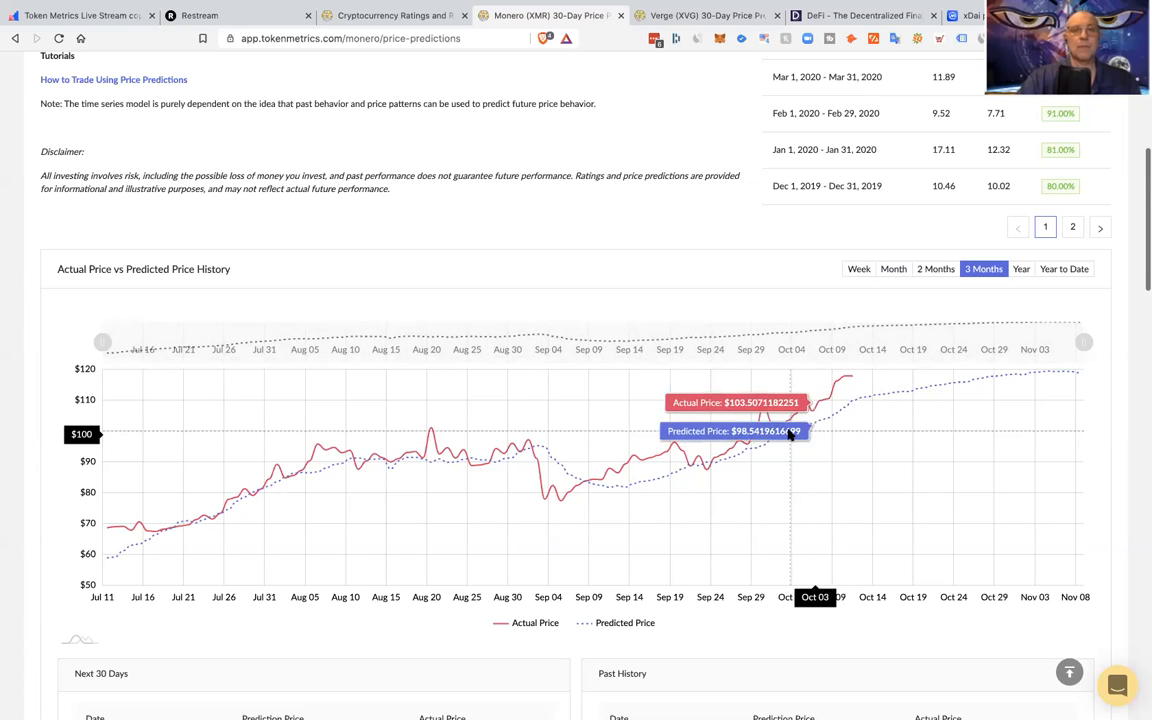
{"action": "mouse_move", "coordinate": [830, 390]}
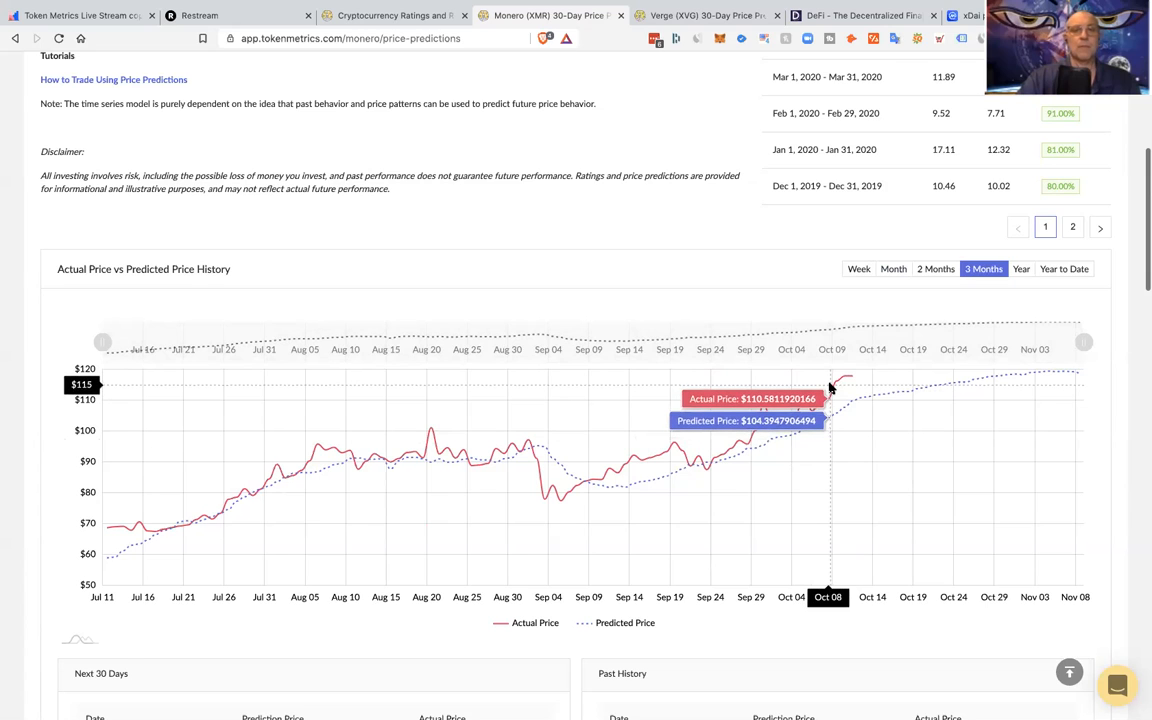
{"action": "mouse_move", "coordinate": [851, 380]}
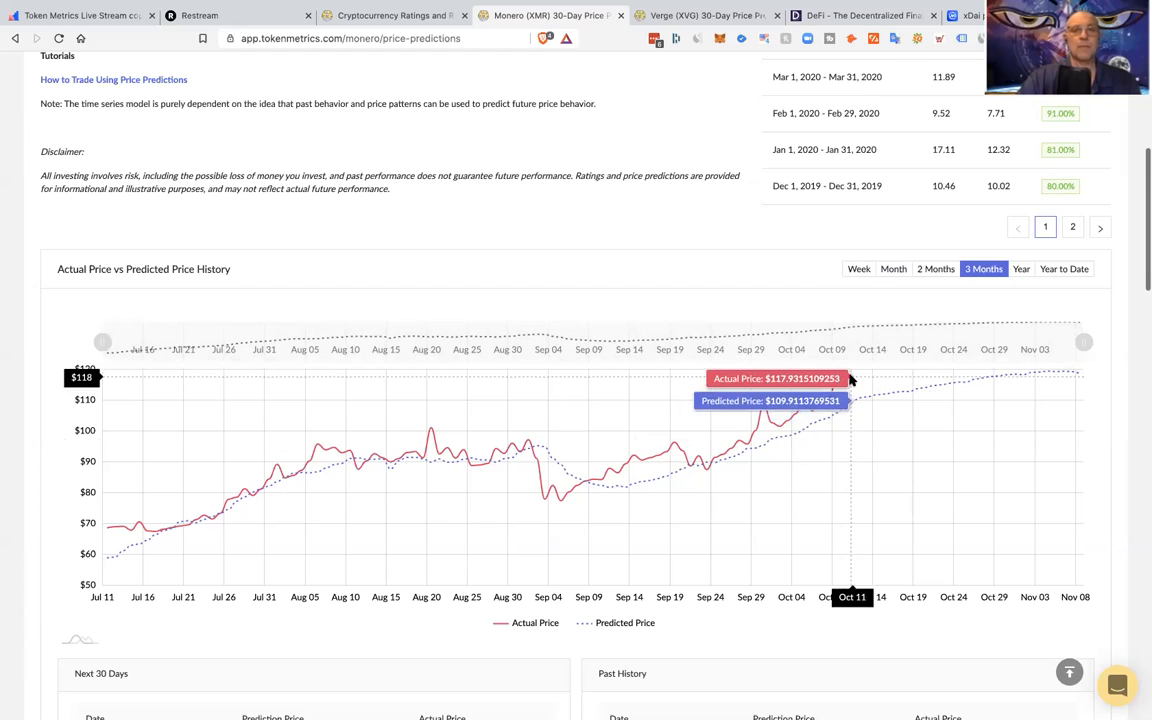
{"action": "mouse_move", "coordinate": [849, 375]}
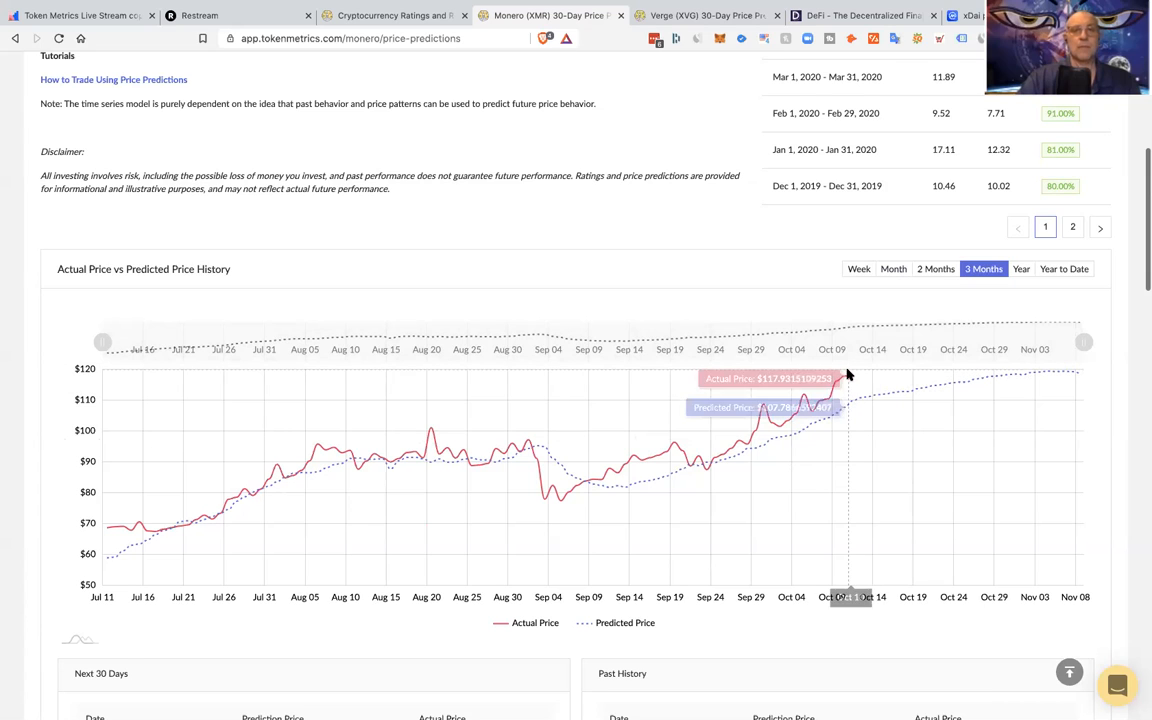
{"action": "mouse_move", "coordinate": [848, 400]}
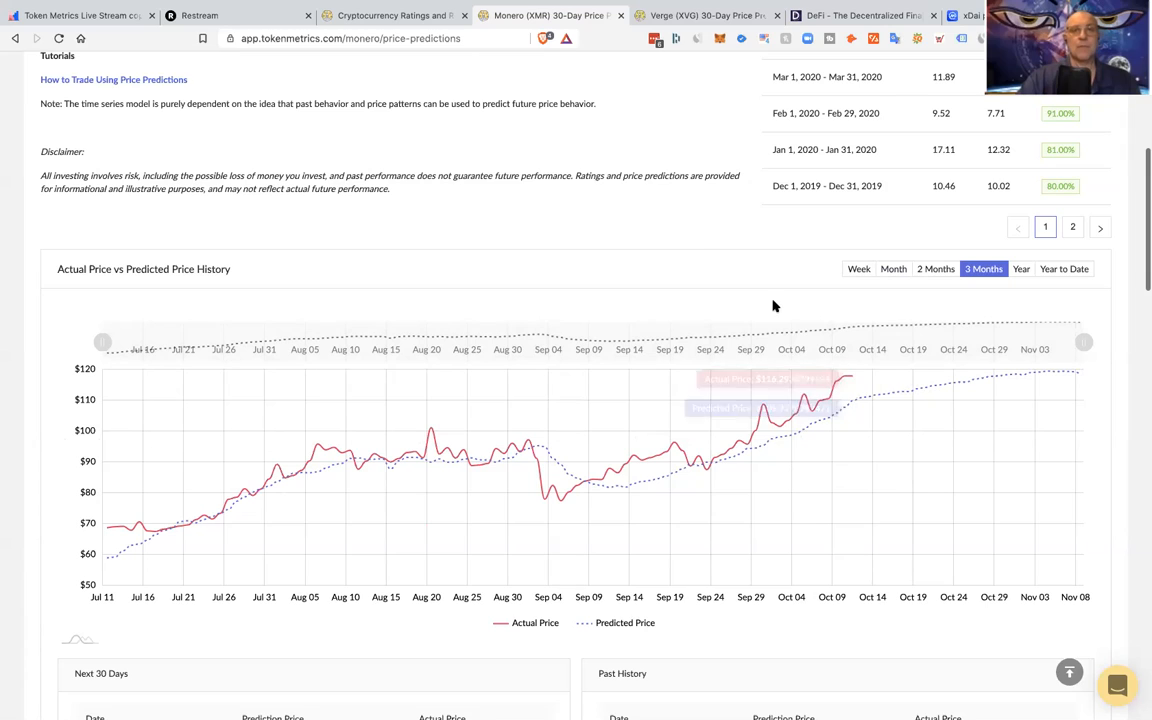
{"action": "mouse_move", "coordinate": [646, 104]}
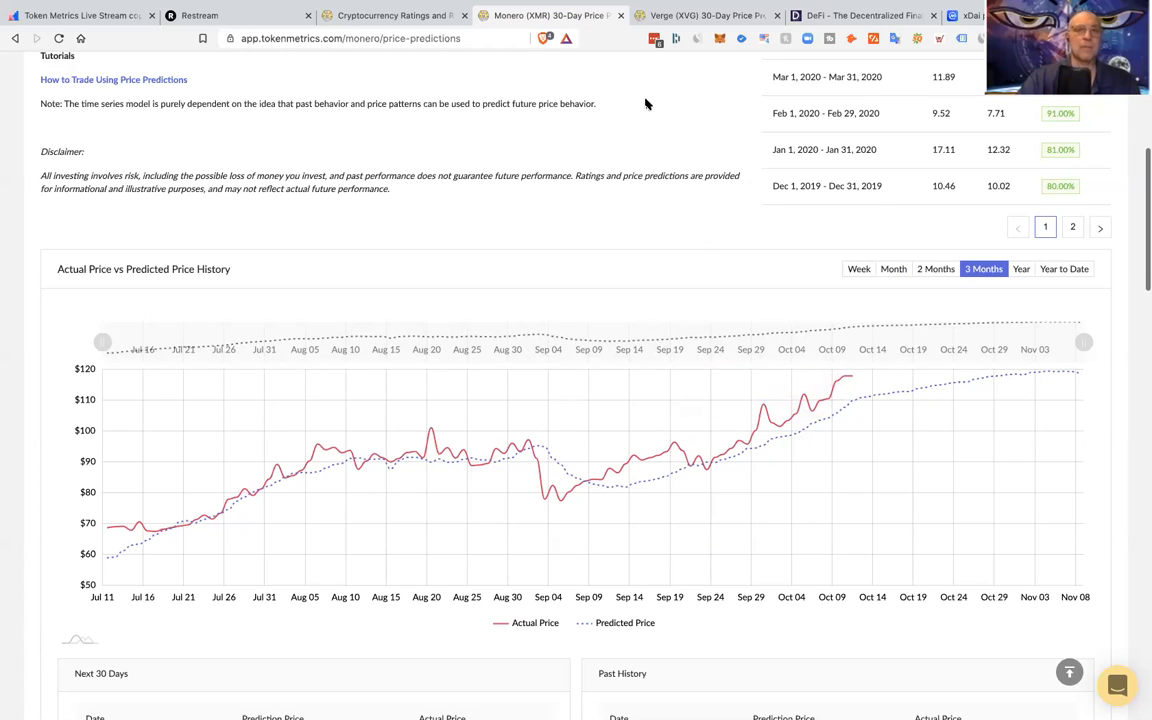
{"action": "mouse_move", "coordinate": [655, 353]}
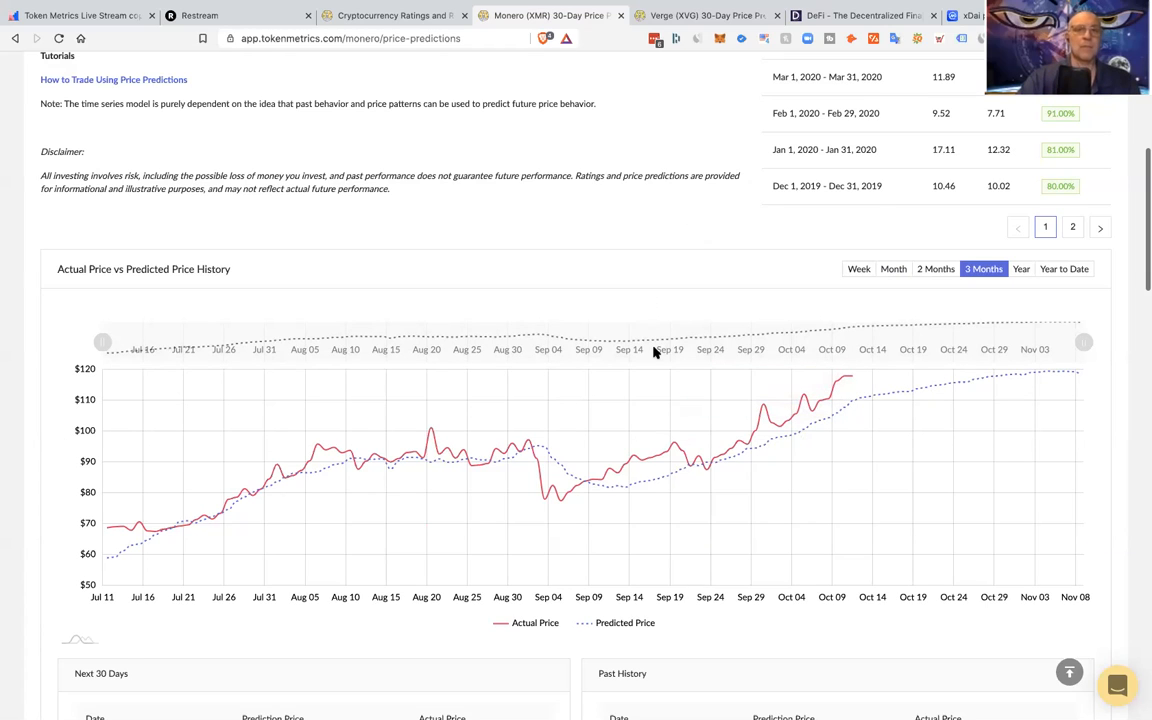
{"action": "scroll", "scroll_direction": "up", "scroll_amount": 3}
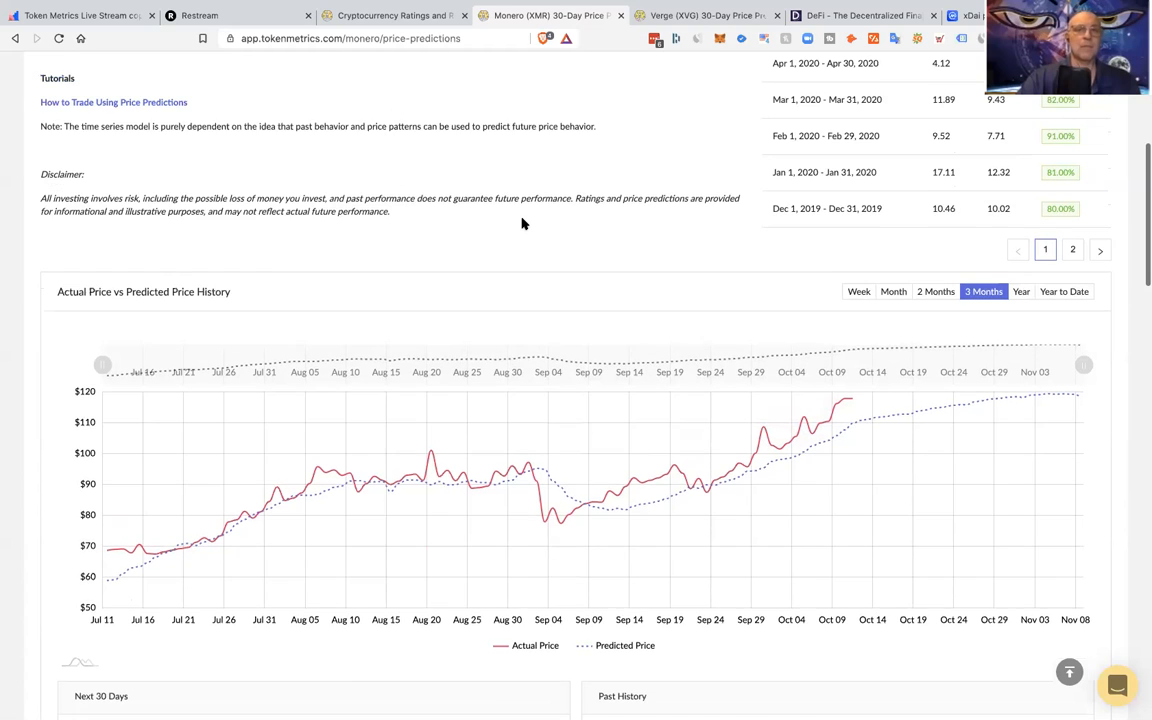
{"action": "scroll", "scroll_direction": "up", "scroll_amount": 3}
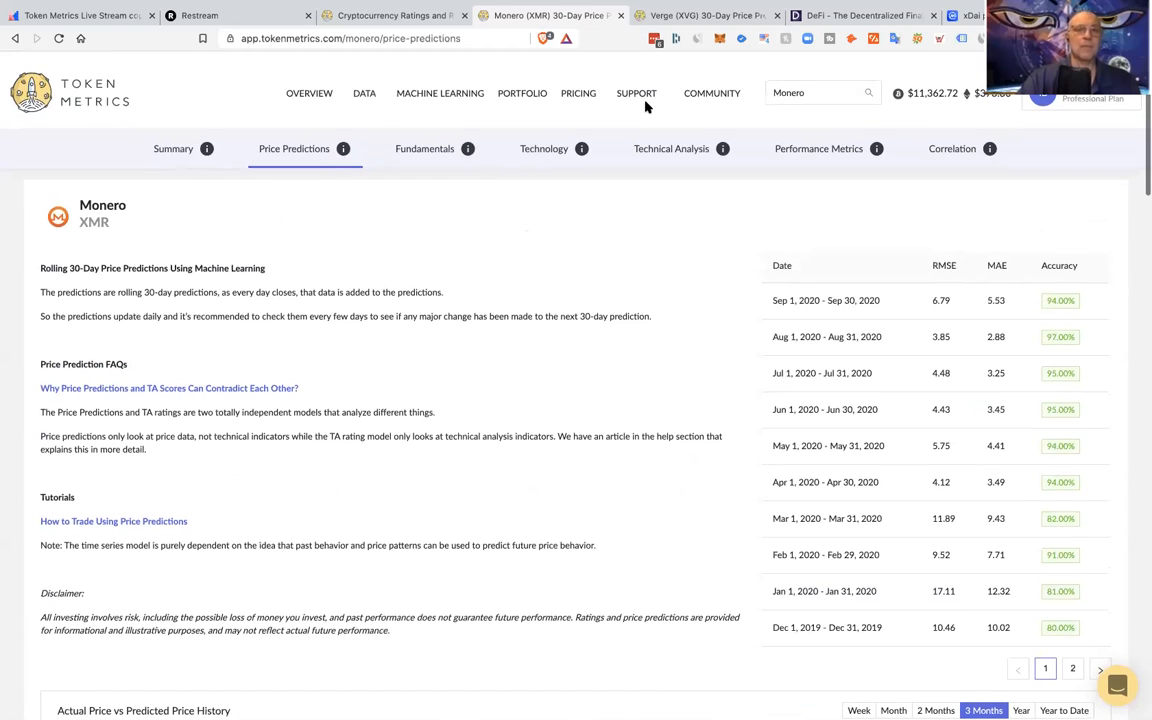
{"action": "mouse_move", "coordinate": [356, 148]}
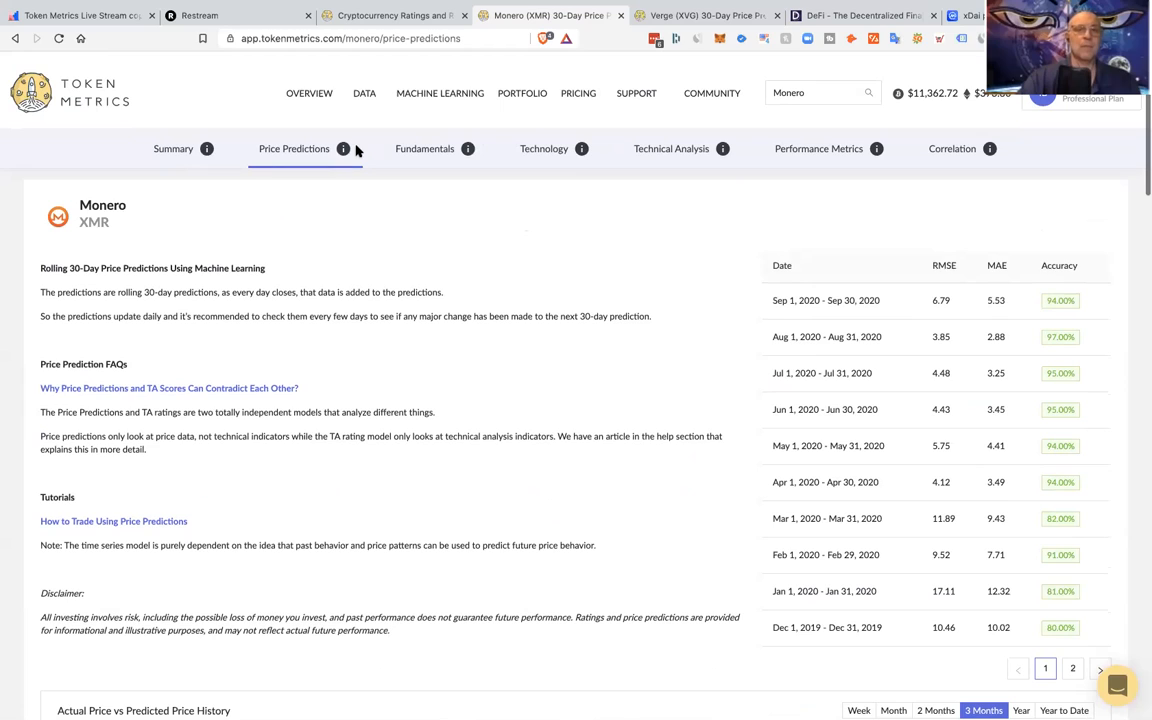
{"action": "mouse_move", "coordinate": [461, 284]}
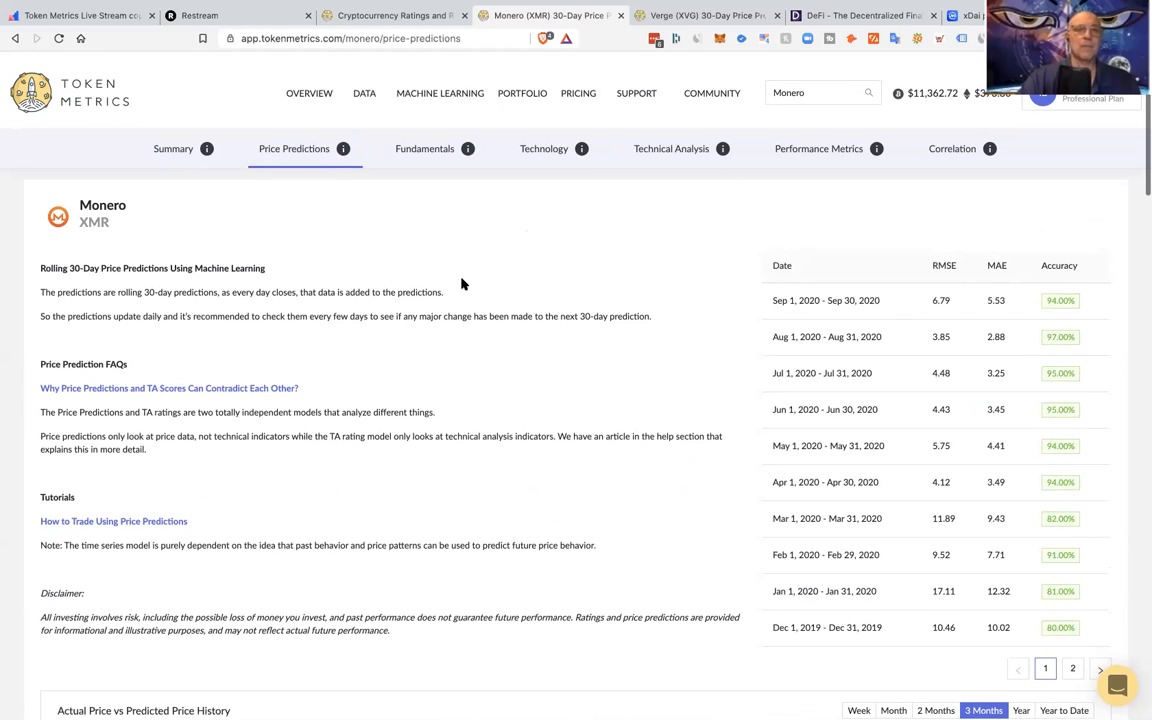
Go to DATA > Ratings and scroll the graded-coins table sideways to see more columns.
{"action": "left_click", "coordinate": [364, 93]}
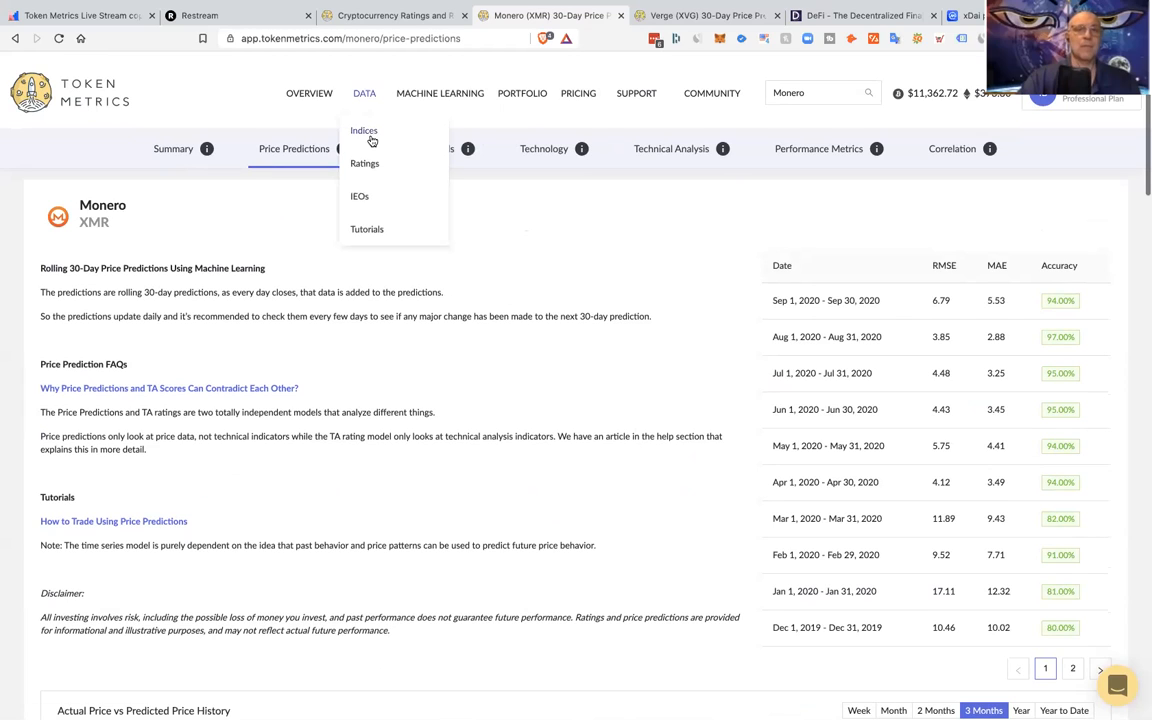
{"action": "mouse_move", "coordinate": [364, 163]}
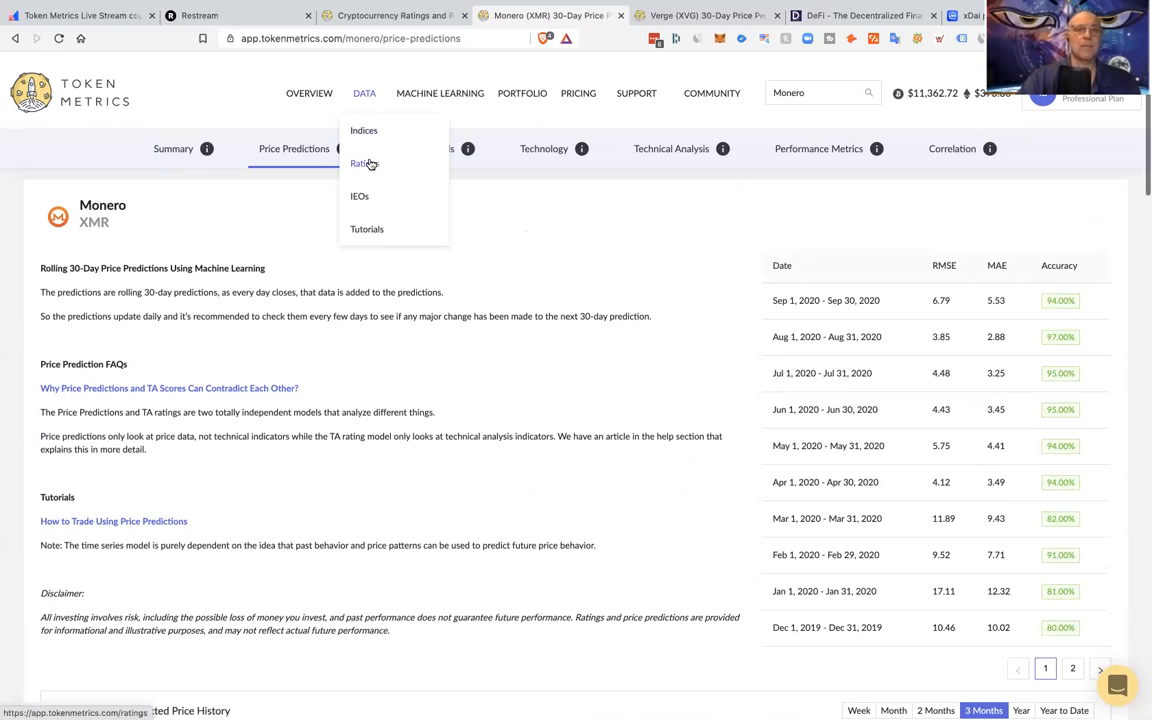
{"action": "left_click", "coordinate": [361, 163]}
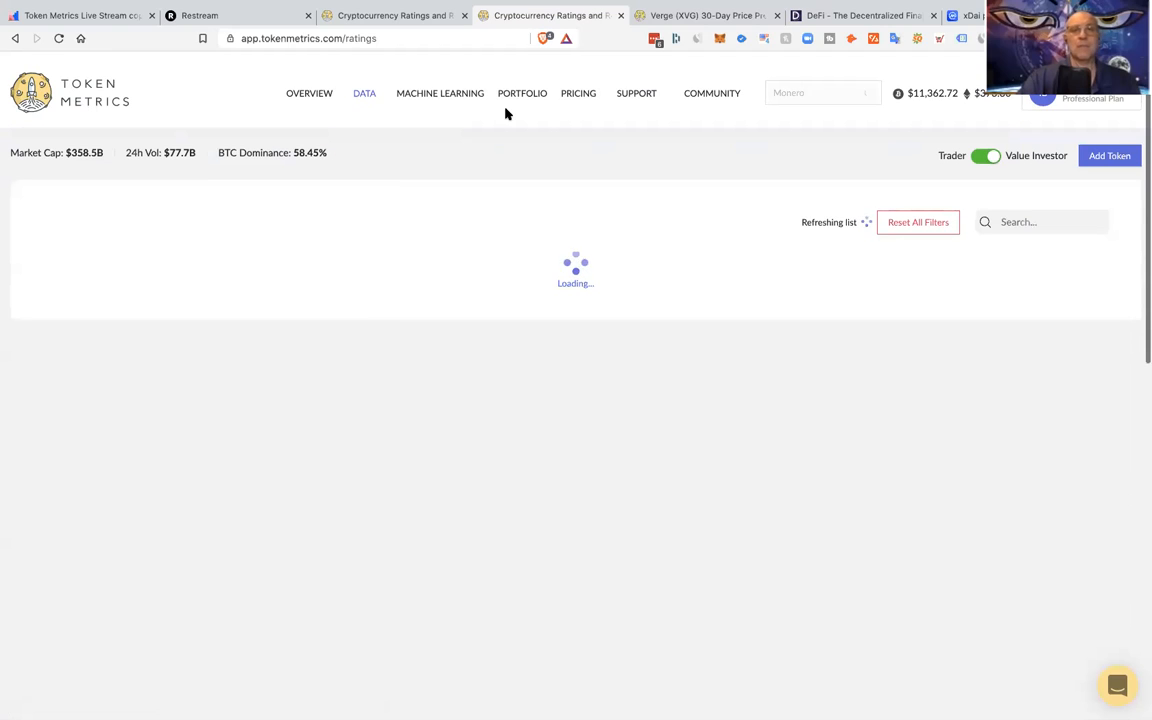
{"action": "mouse_move", "coordinate": [797, 144]}
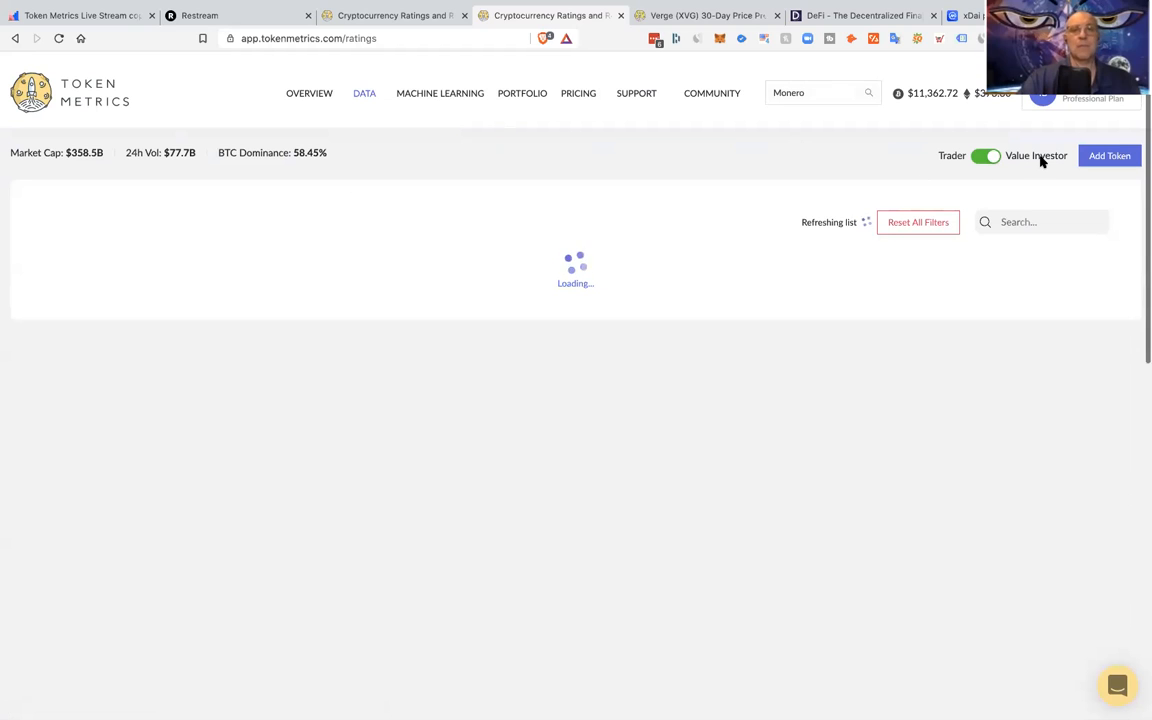
{"action": "mouse_move", "coordinate": [476, 358]}
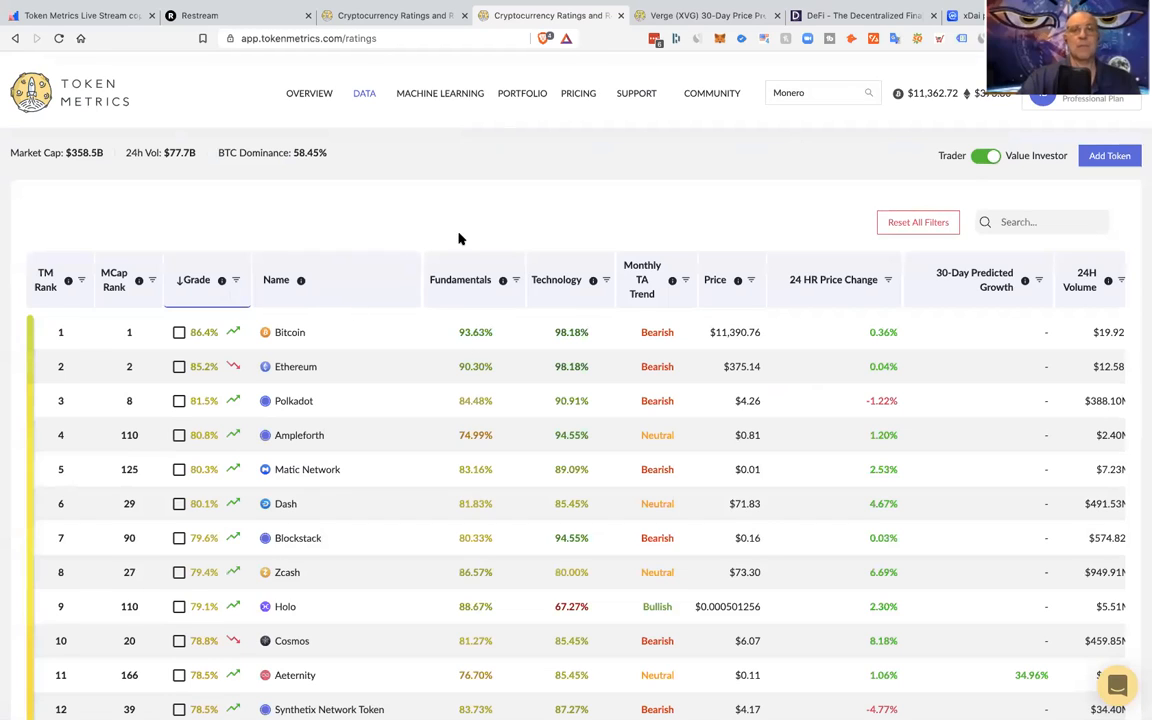
{"action": "mouse_move", "coordinate": [670, 271]}
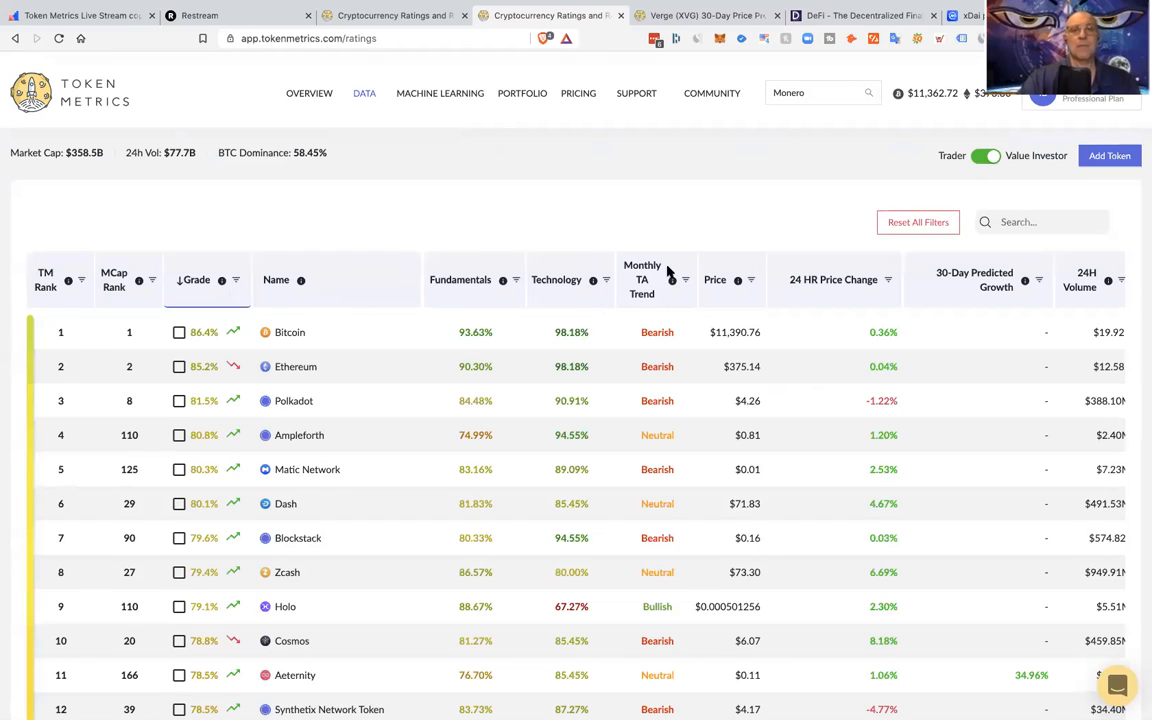
{"action": "mouse_move", "coordinate": [826, 203]}
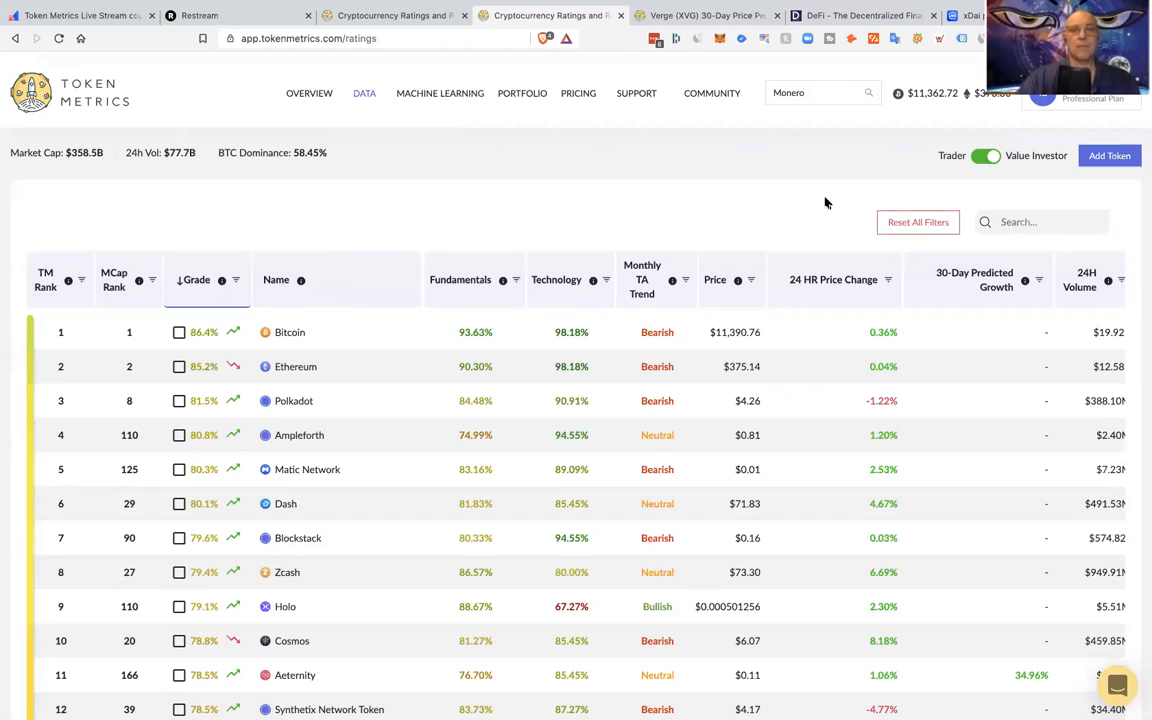
{"action": "mouse_move", "coordinate": [622, 206]}
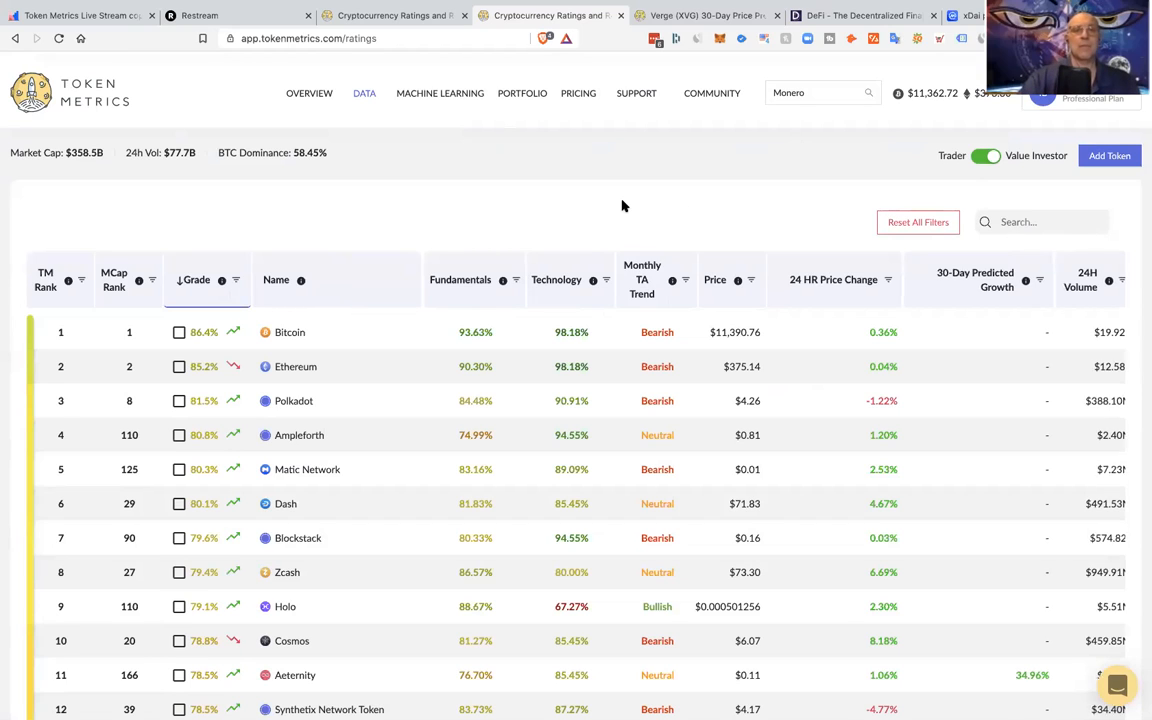
{"action": "scroll", "scroll_direction": "right", "scroll_amount": 3}
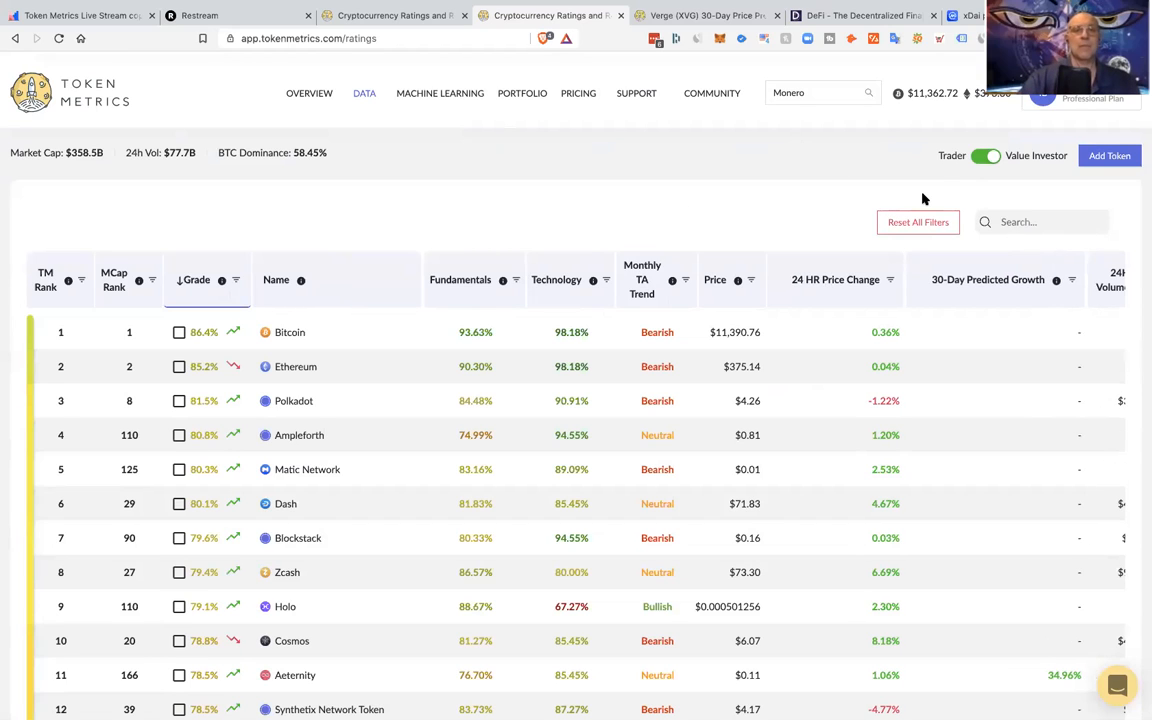
{"action": "mouse_move", "coordinate": [670, 224]}
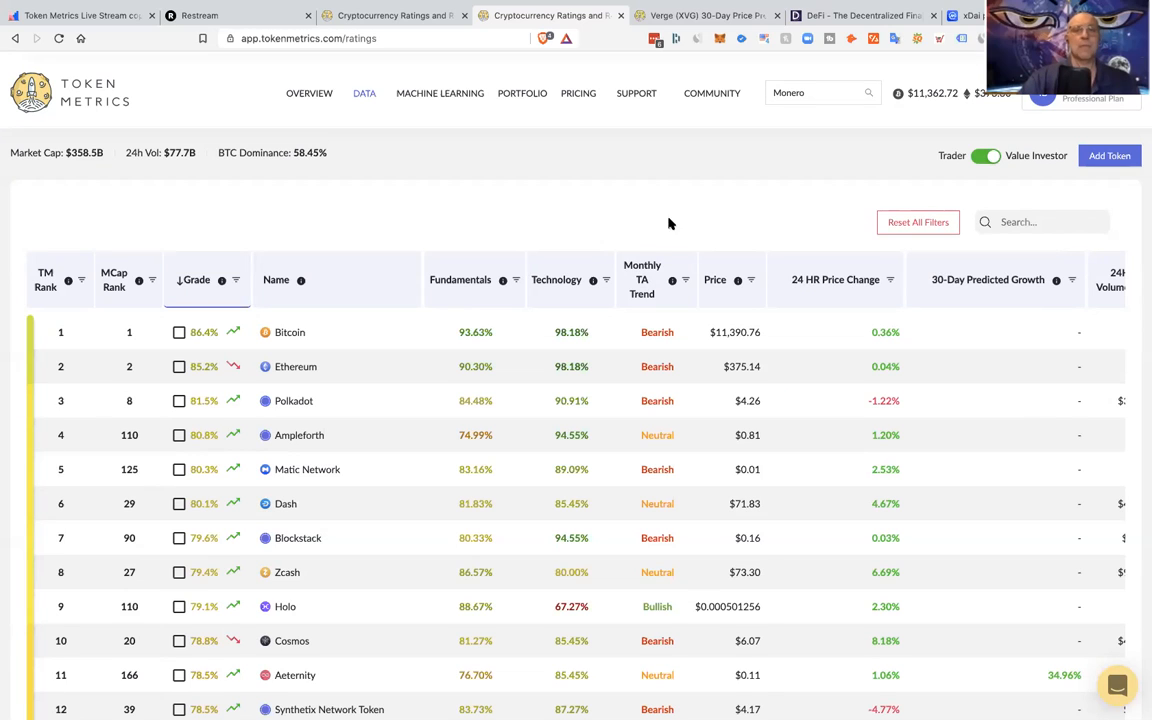
{"action": "mouse_move", "coordinate": [210, 186]}
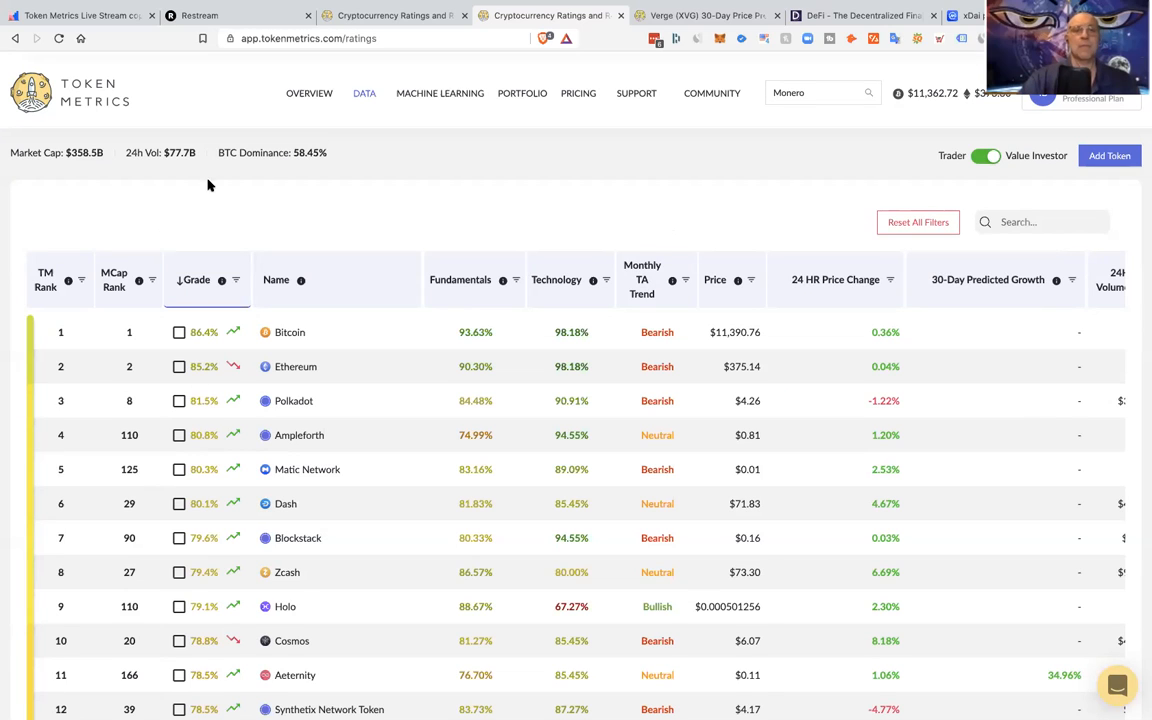
{"action": "mouse_move", "coordinate": [433, 400]}
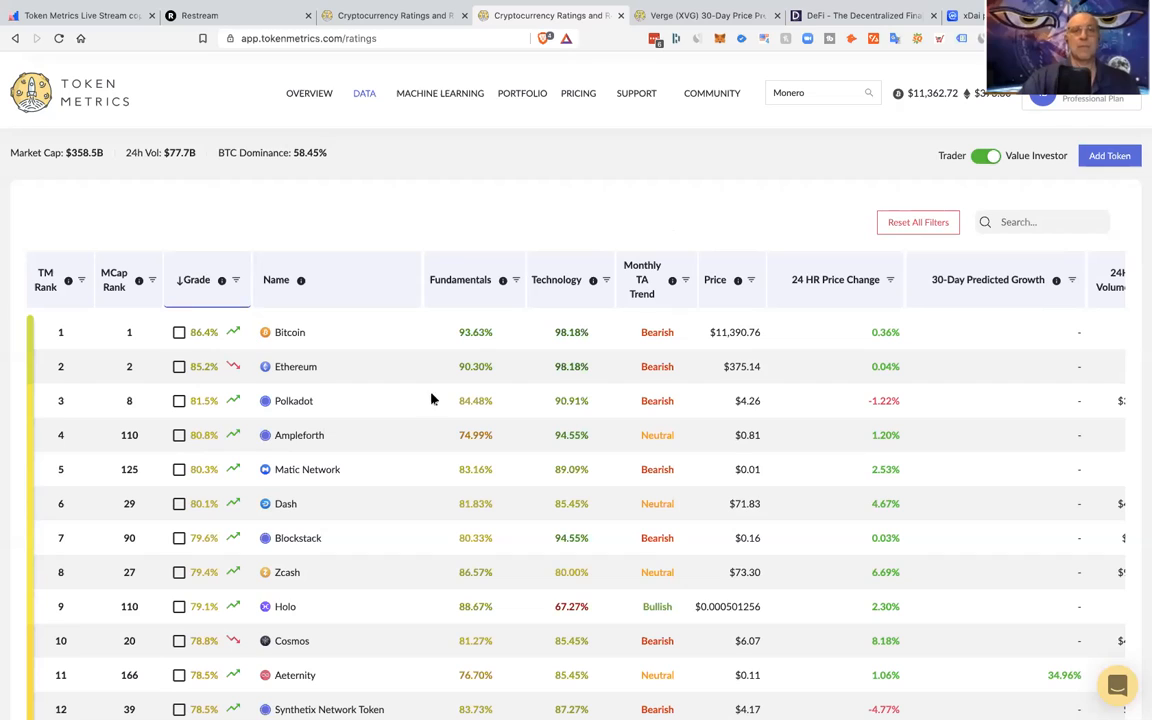
{"action": "mouse_move", "coordinate": [555, 181]}
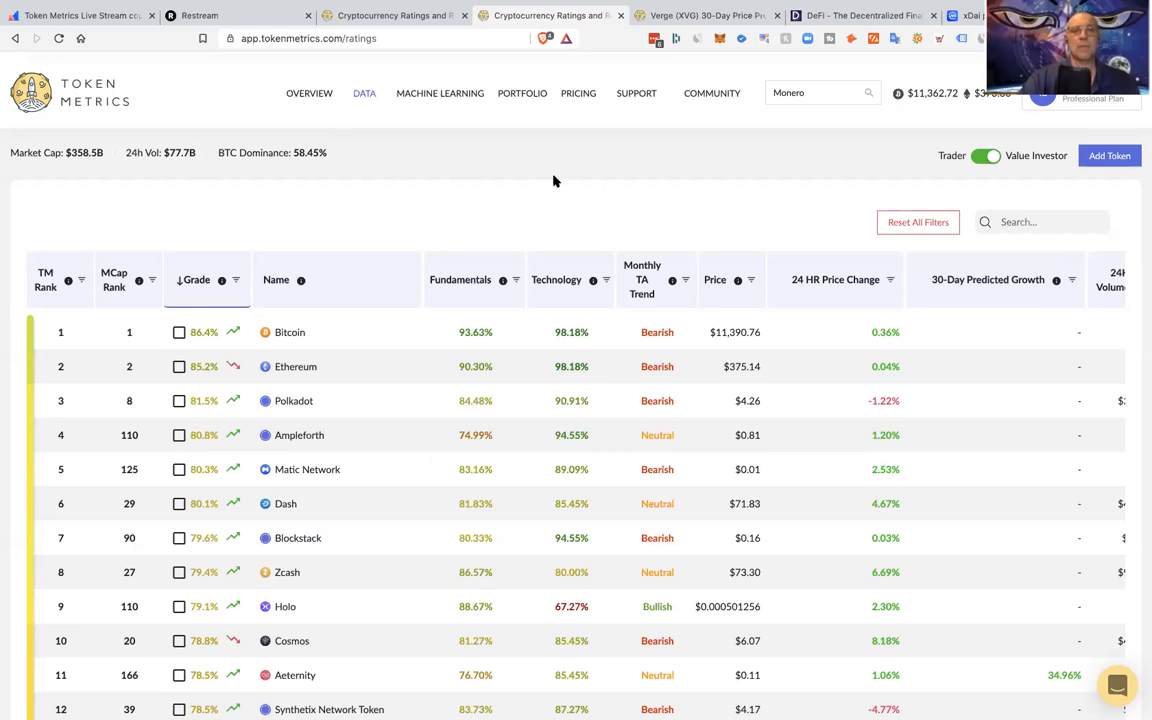
{"action": "mouse_move", "coordinate": [325, 185]}
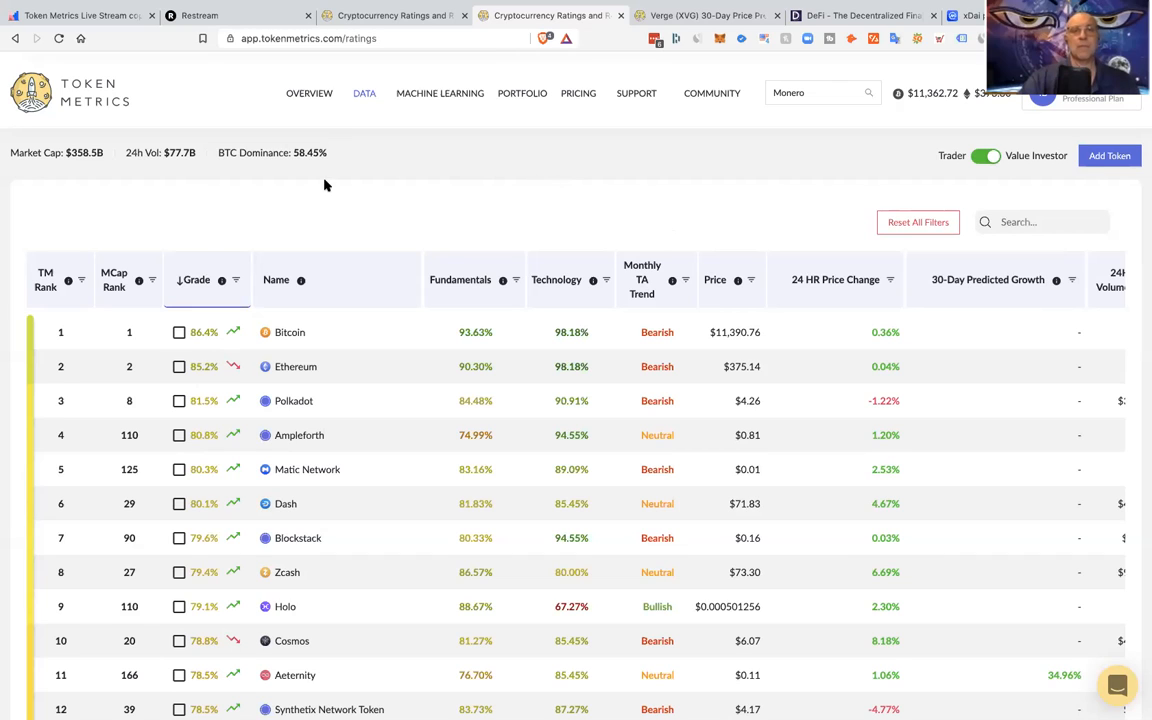
{"action": "mouse_move", "coordinate": [1043, 165]}
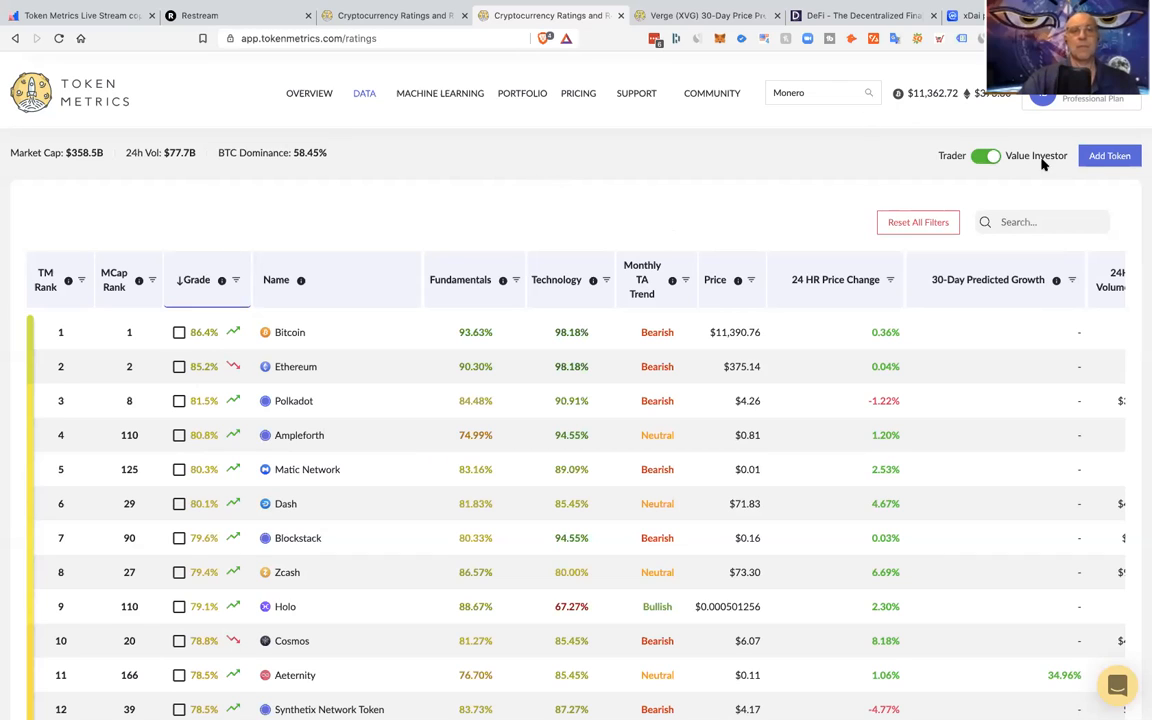
{"action": "mouse_move", "coordinate": [584, 205]}
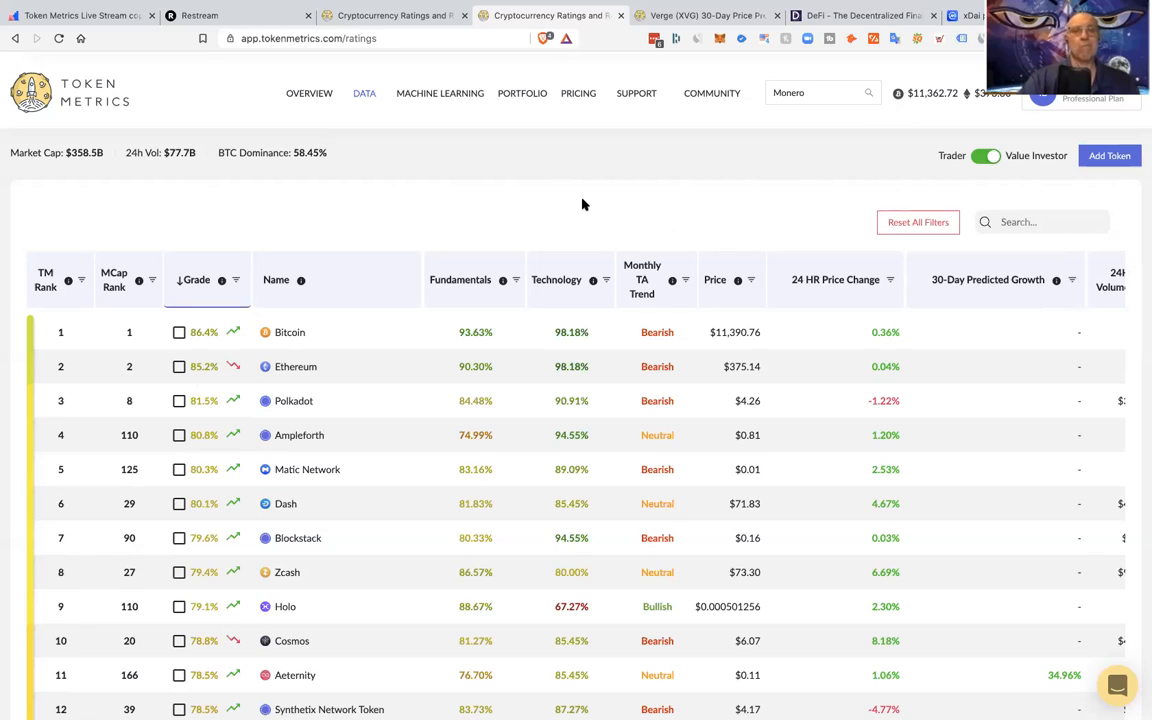
{"action": "mouse_move", "coordinate": [798, 182]}
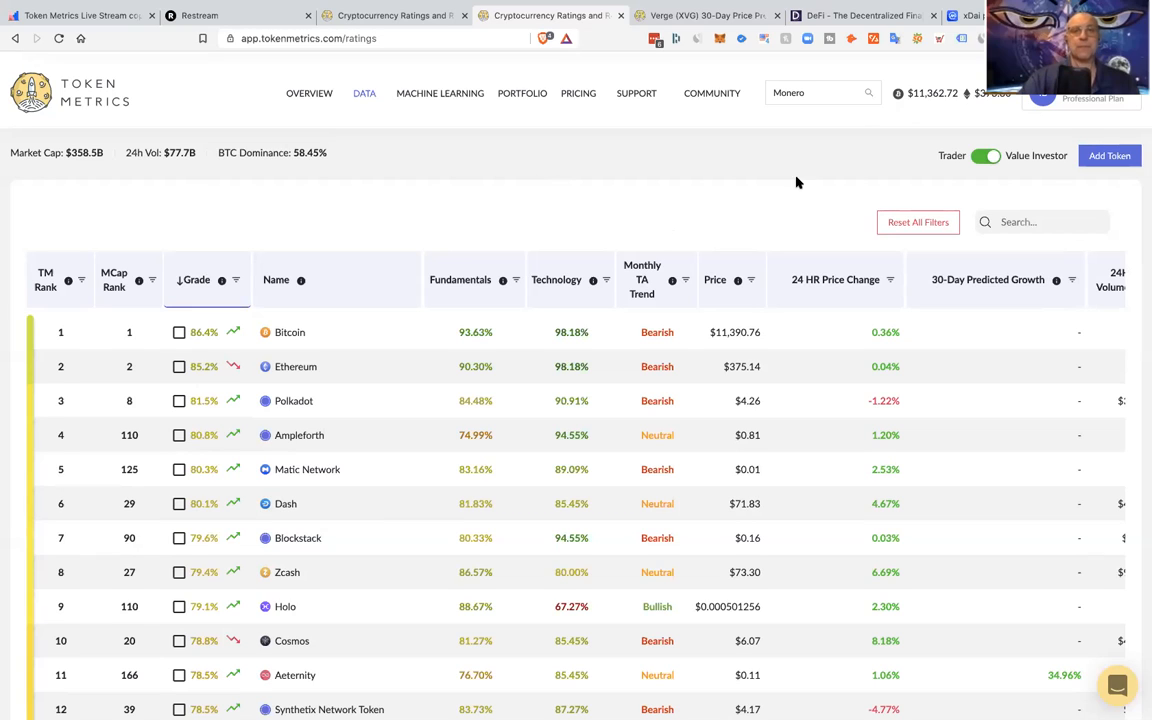
{"action": "mouse_move", "coordinate": [939, 203]}
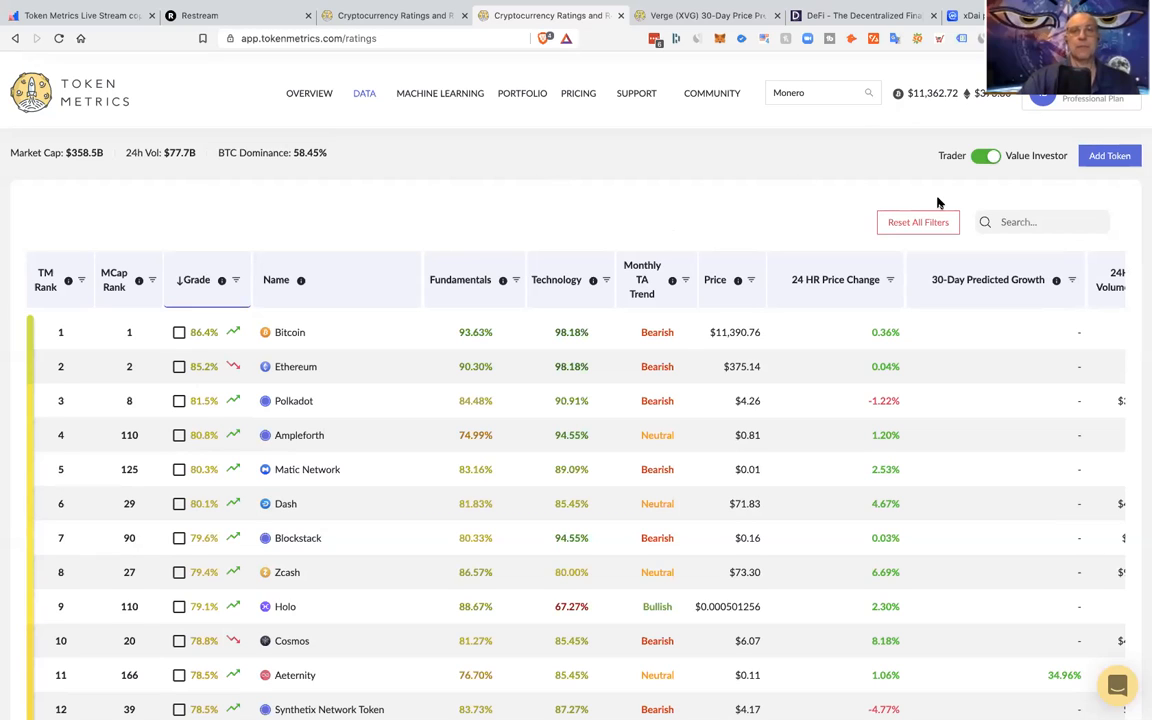
{"action": "mouse_move", "coordinate": [858, 222]}
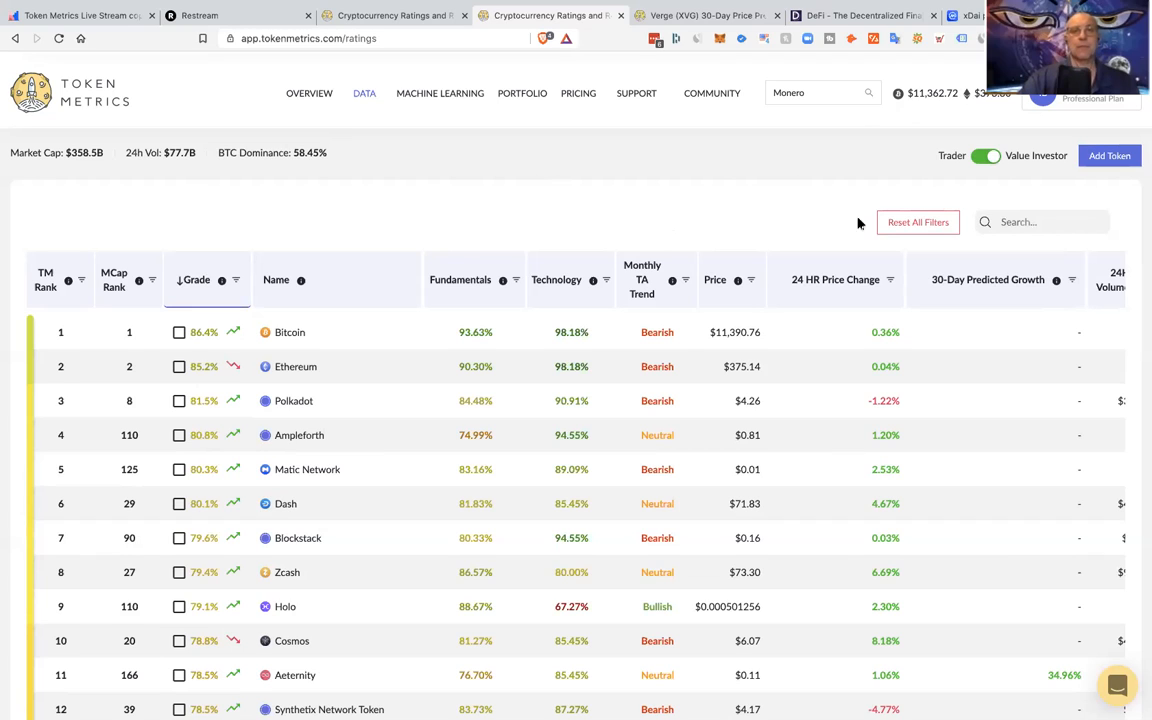
{"action": "mouse_move", "coordinate": [657, 307]}
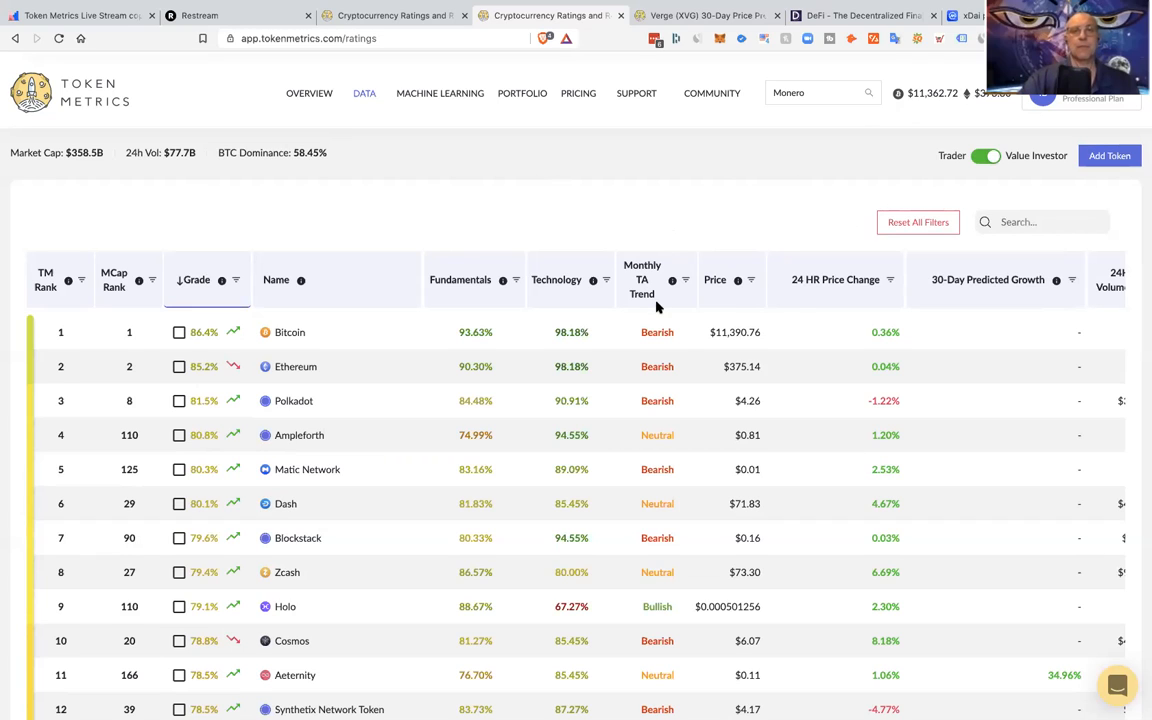
{"action": "mouse_move", "coordinate": [740, 235]}
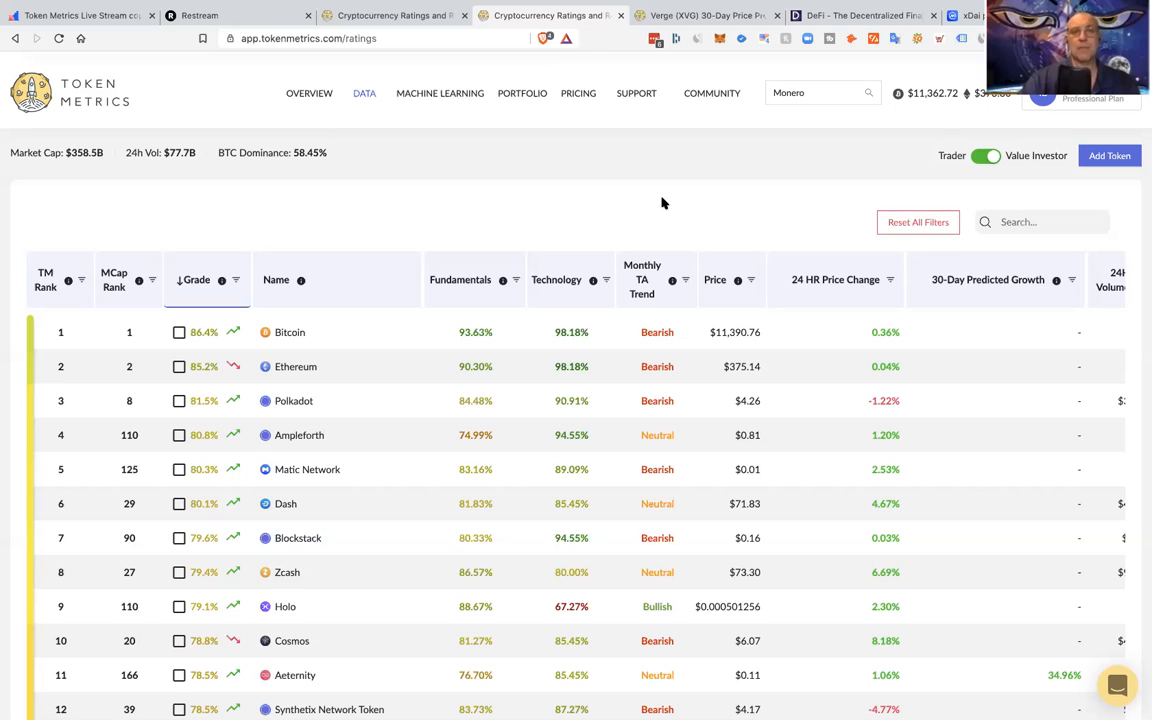
{"action": "mouse_move", "coordinate": [518, 530]}
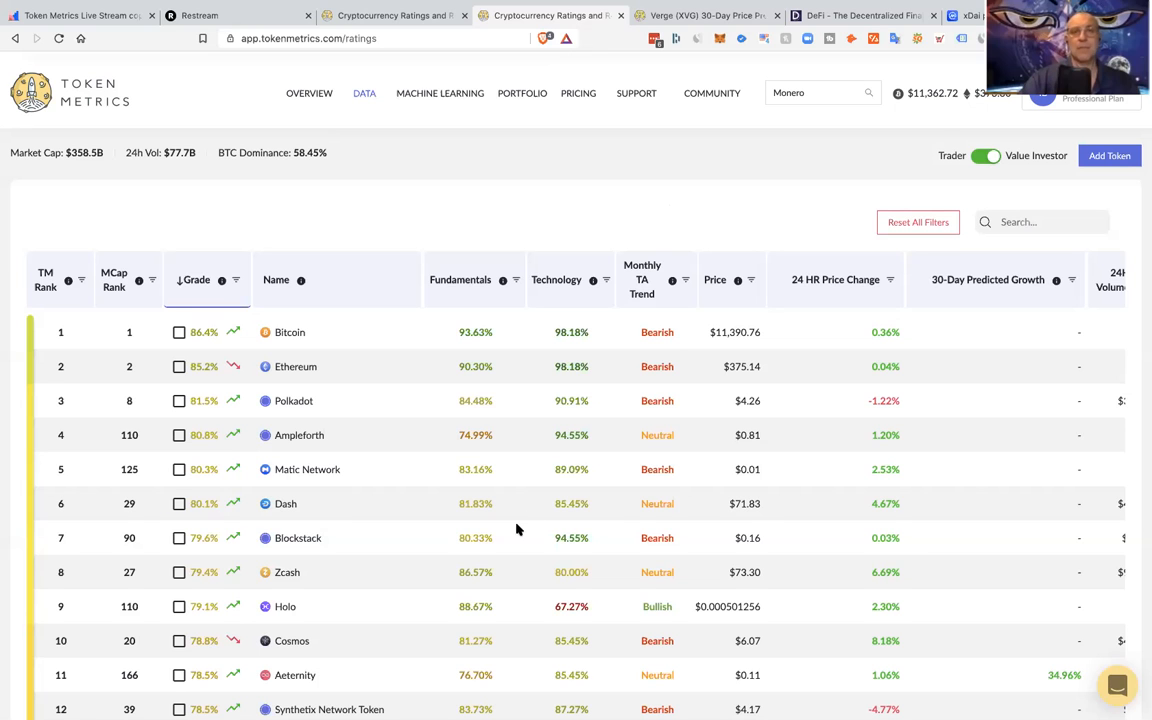
Scroll the Ratings table to coins ranked 9–25, such as Binance, Cardano and Helium.
{"action": "scroll", "scroll_direction": "down", "scroll_amount": 3}
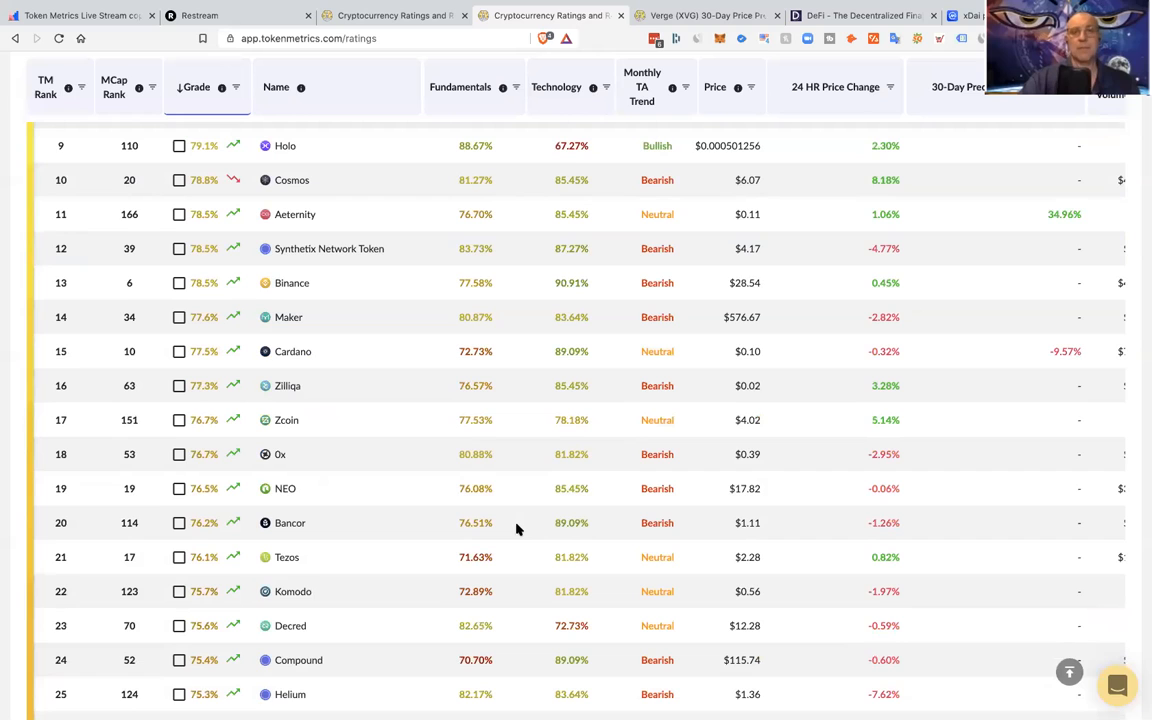
{"action": "scroll", "scroll_direction": "up", "scroll_amount": 3}
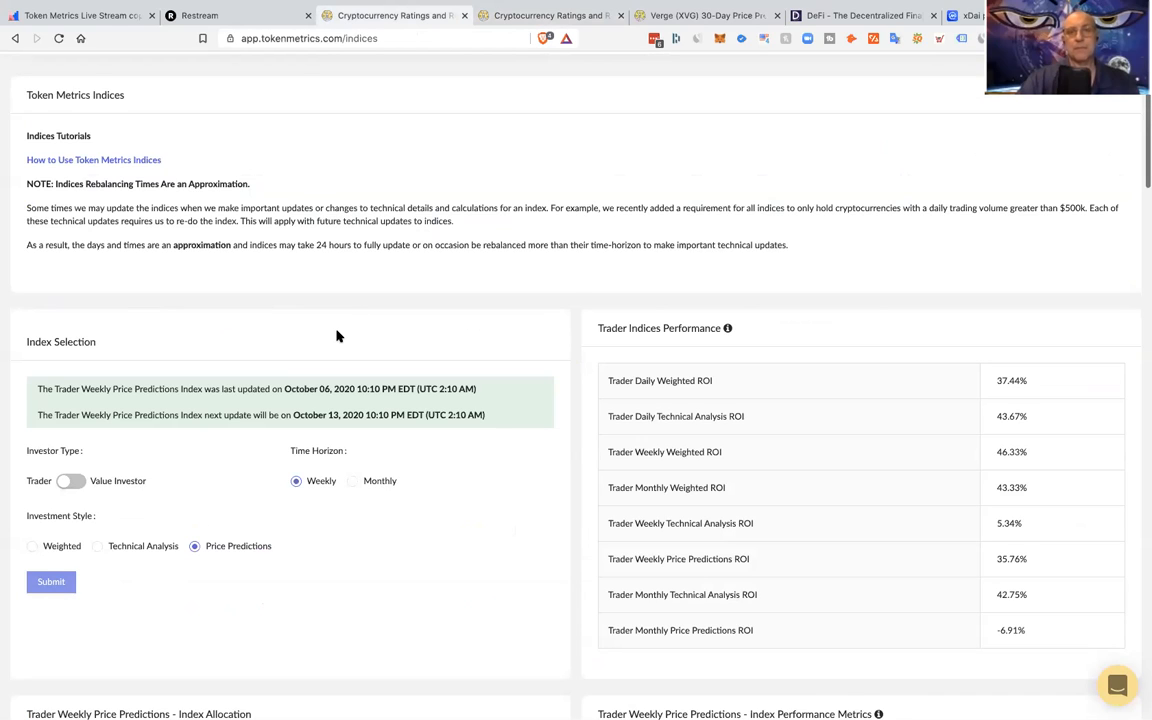
{"action": "mouse_move", "coordinate": [780, 456]}
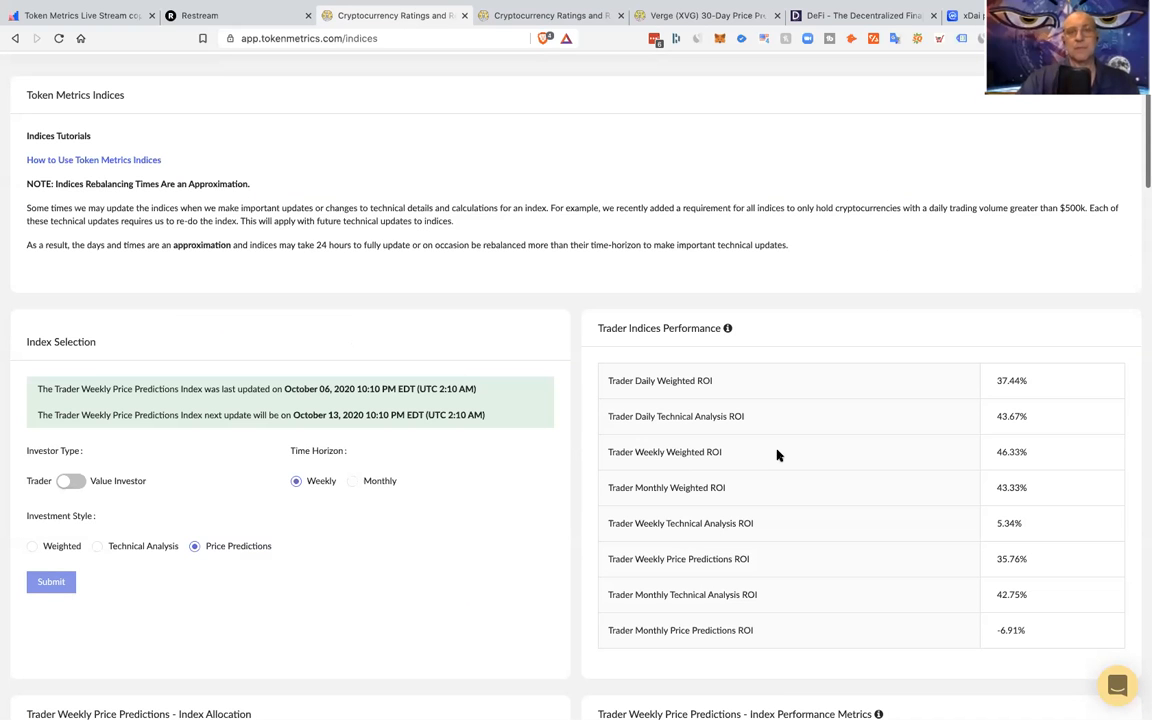